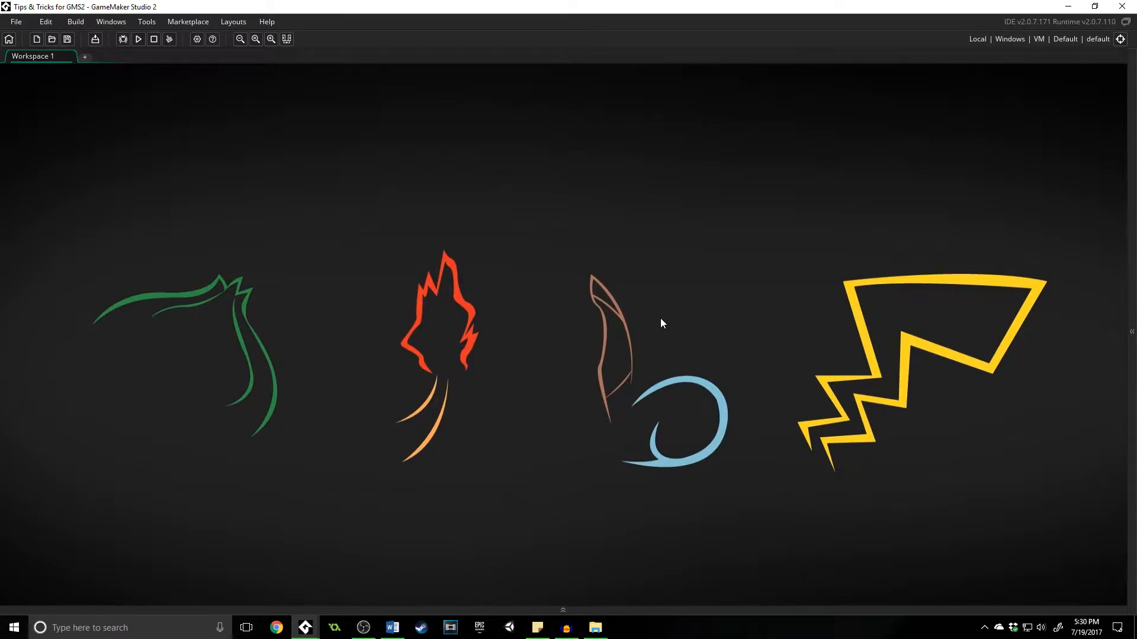
{"action": "mouse_move", "coordinate": [303, 442]}
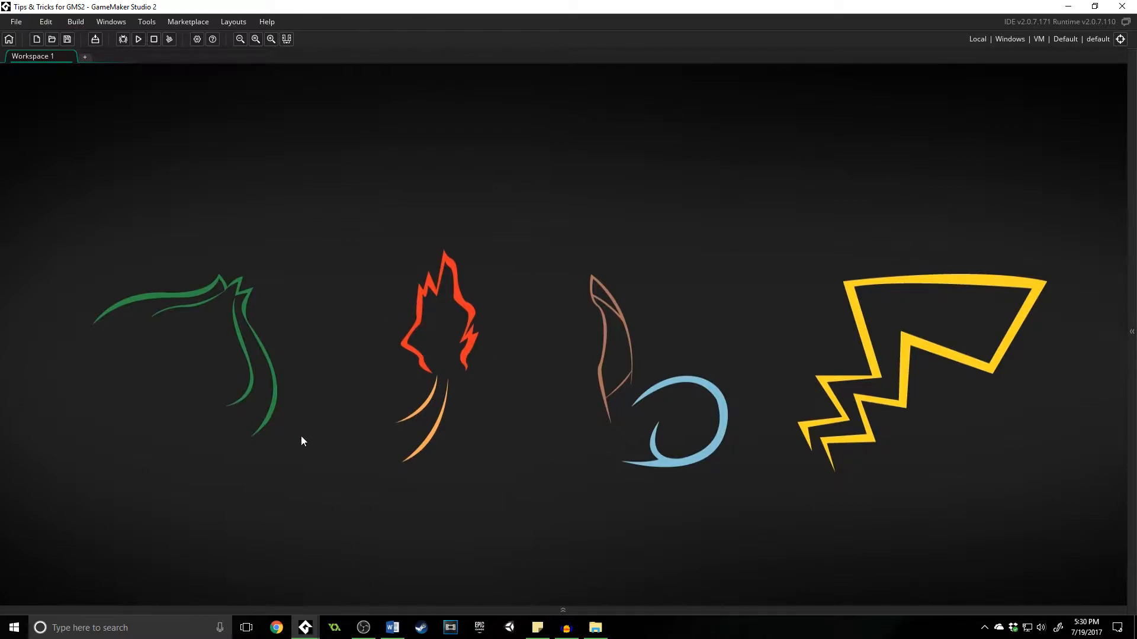
Open the File menu to reach the Preferences command
{"action": "left_click", "coordinate": [16, 22]}
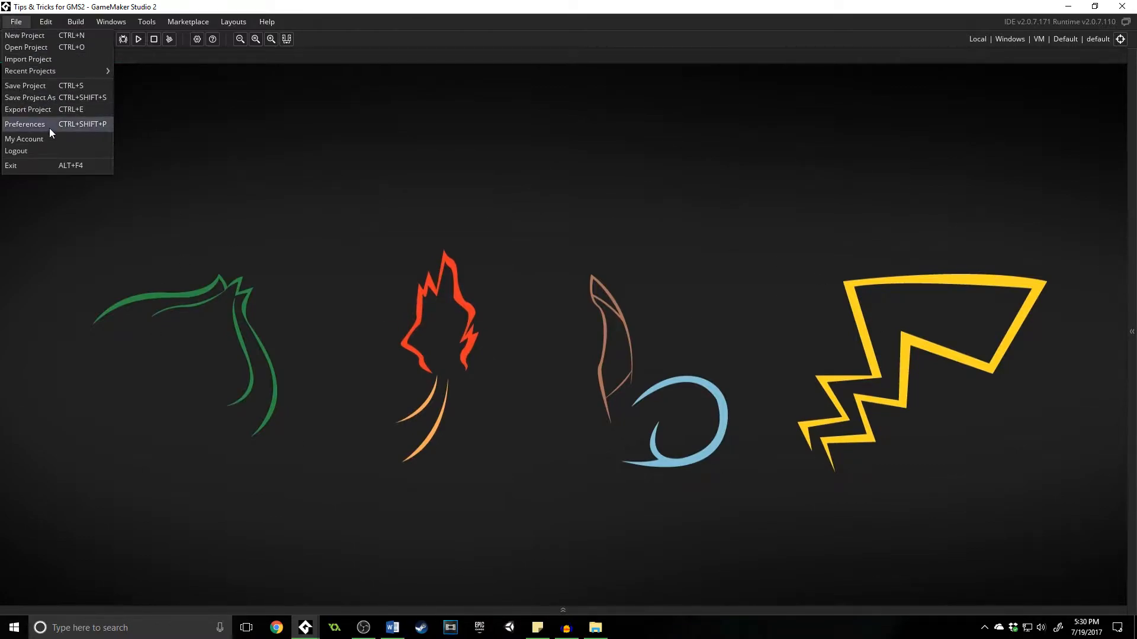
In Preferences > General Settings > Background, toggle the workspace background image and apply
{"action": "left_click", "coordinate": [25, 124]}
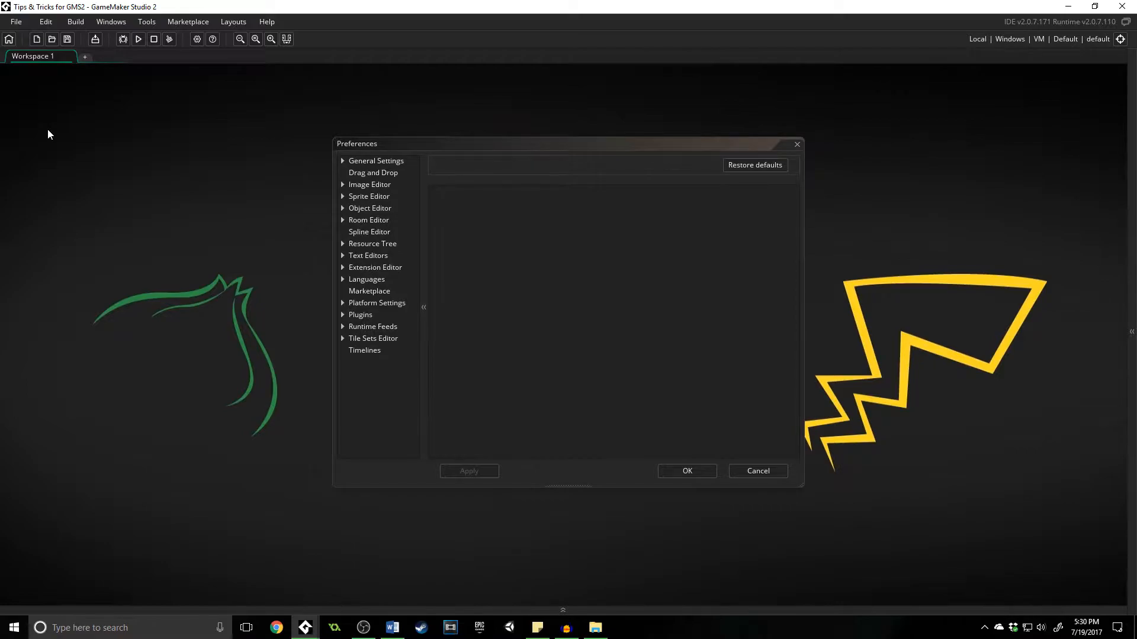
{"action": "mouse_move", "coordinate": [368, 165]}
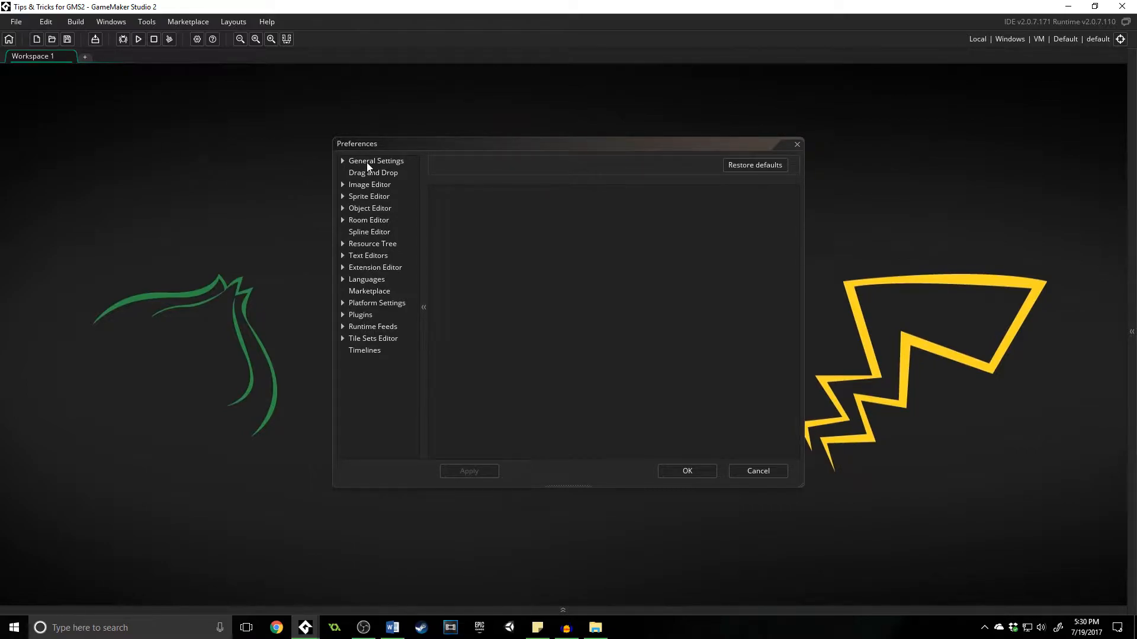
{"action": "left_click", "coordinate": [375, 160]}
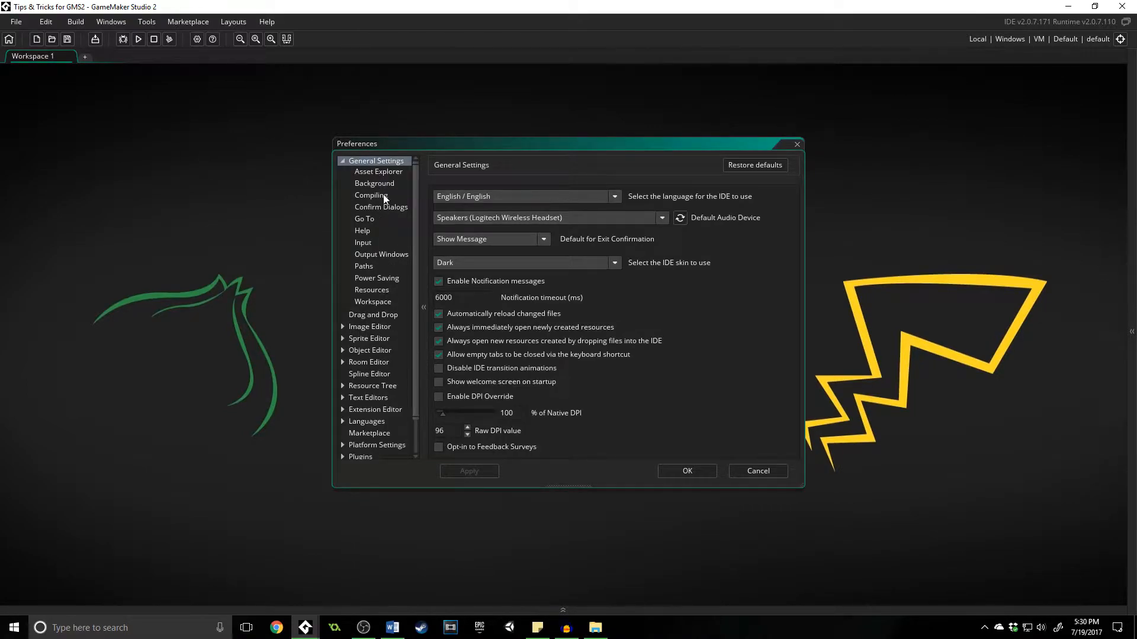
{"action": "left_click", "coordinate": [375, 183]}
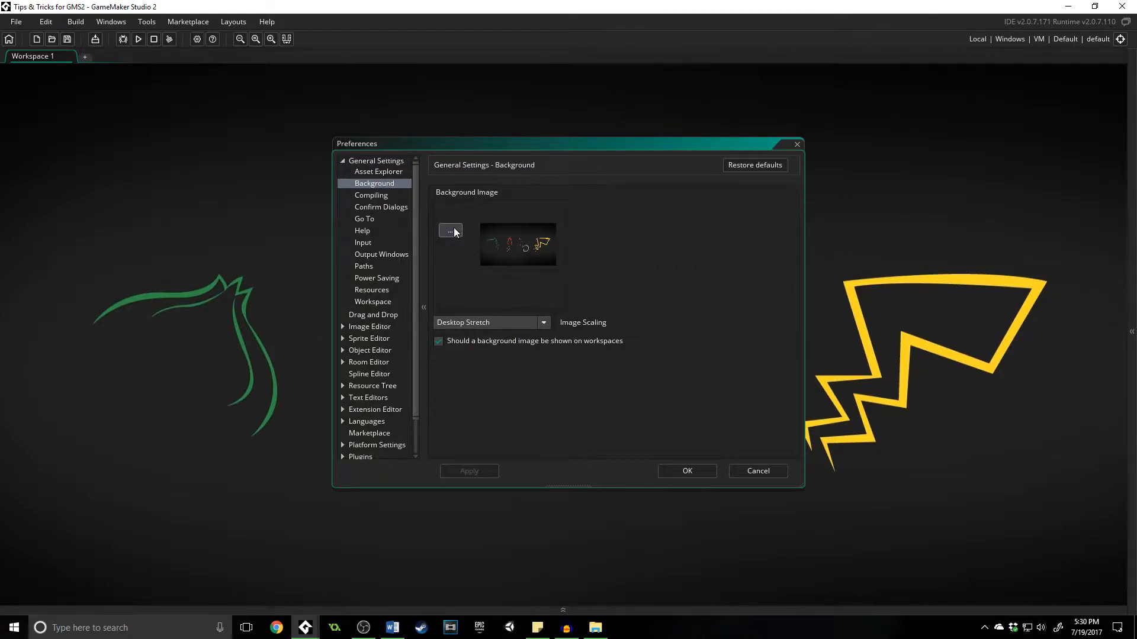
{"action": "mouse_move", "coordinate": [505, 335]}
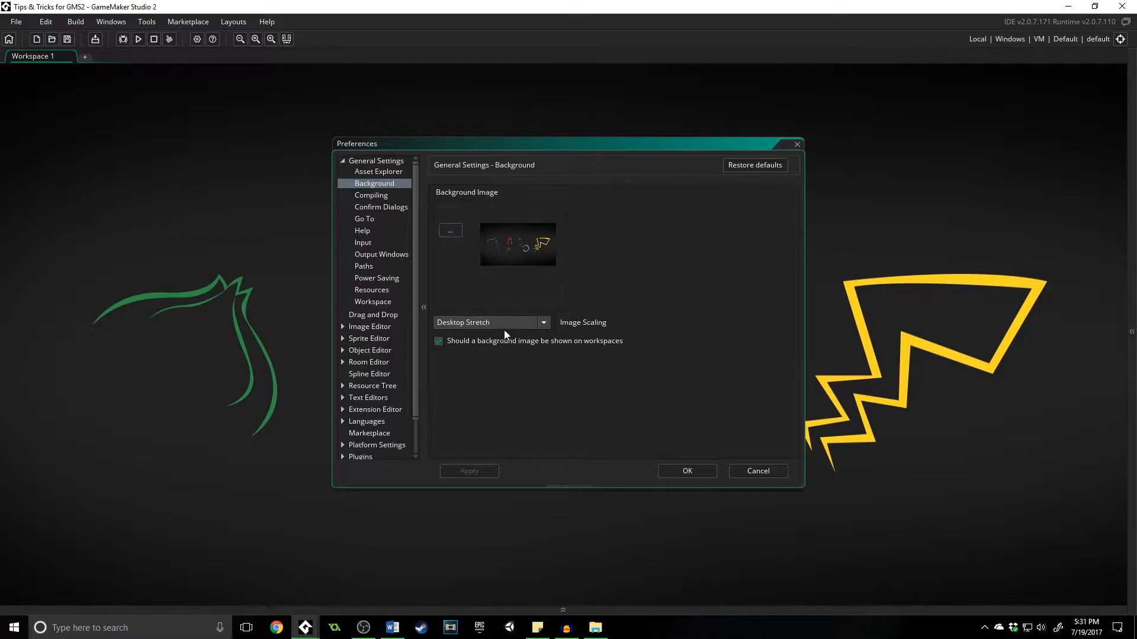
{"action": "mouse_move", "coordinate": [633, 339]}
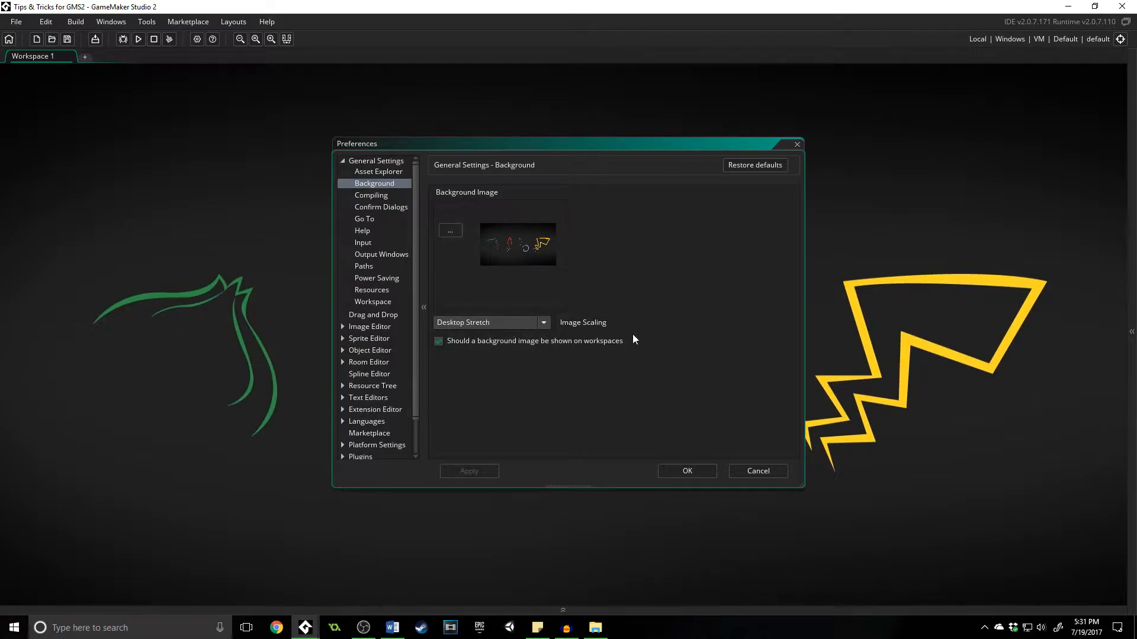
{"action": "left_click", "coordinate": [438, 341]}
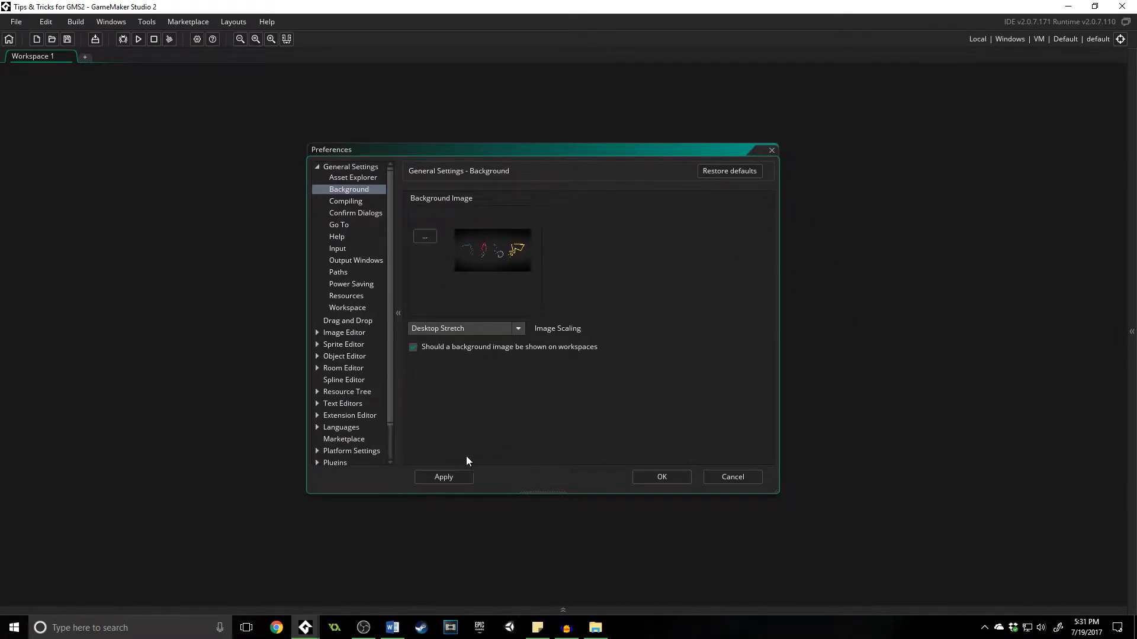
{"action": "left_click", "coordinate": [443, 477]}
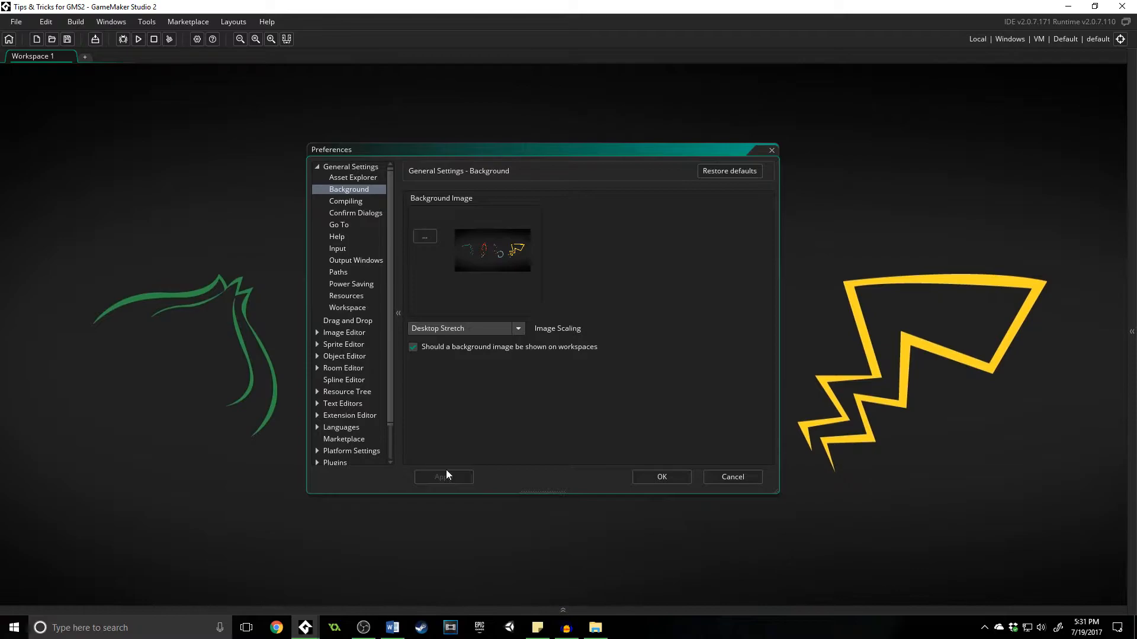
{"action": "mouse_move", "coordinate": [1075, 110]}
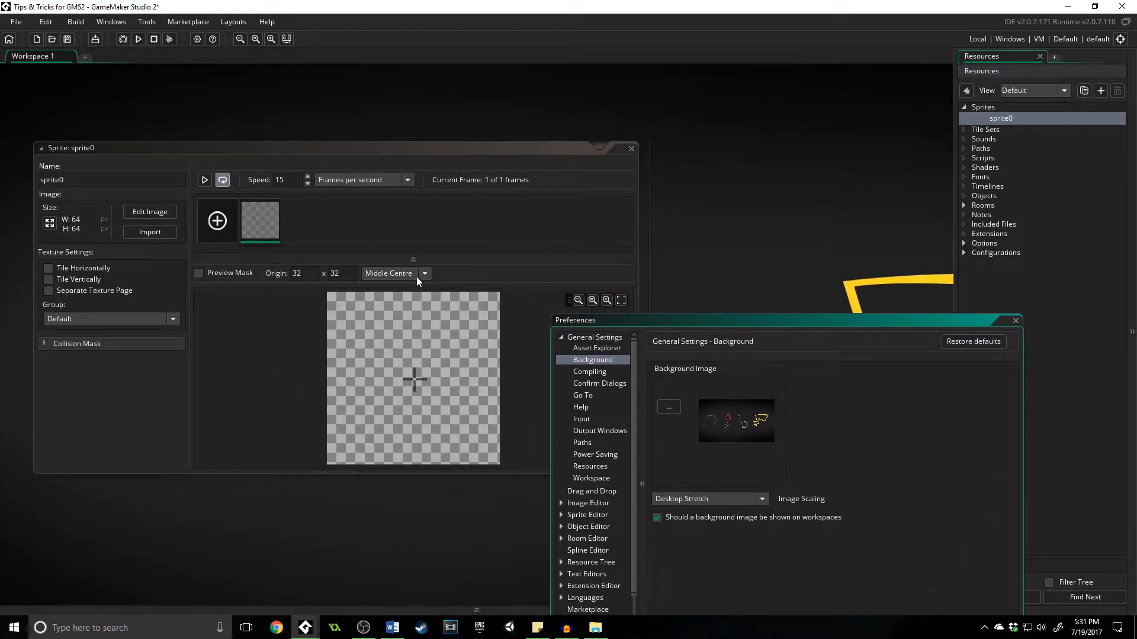
Try a custom off-centre origin for sprite0, then set it back to Middle Centre
{"action": "left_click", "coordinate": [424, 274]}
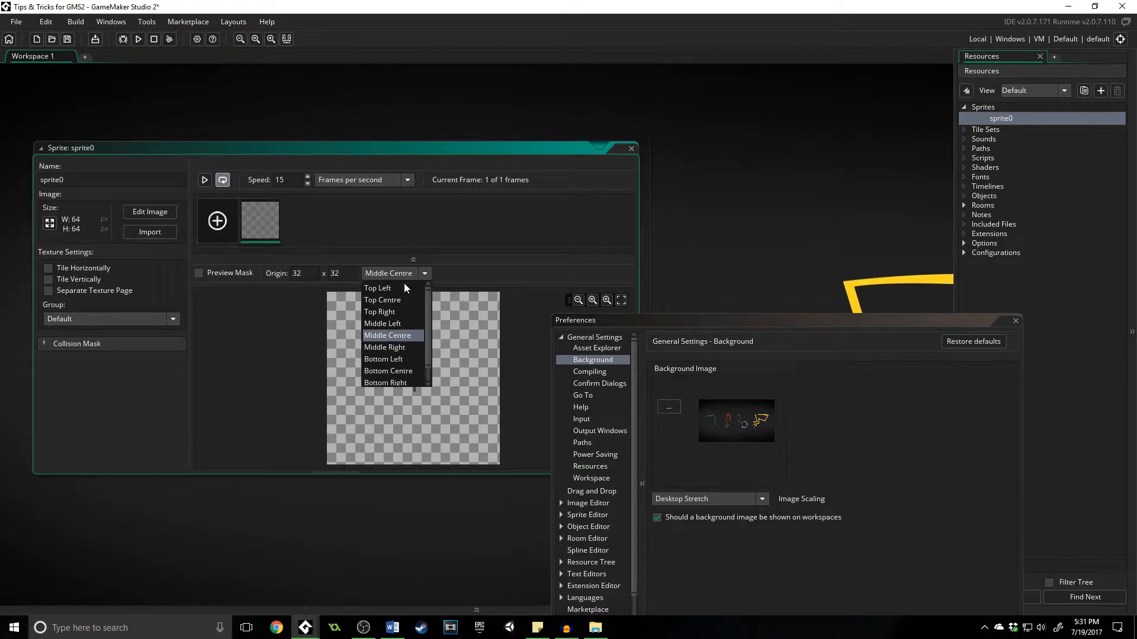
{"action": "left_click", "coordinate": [377, 288]}
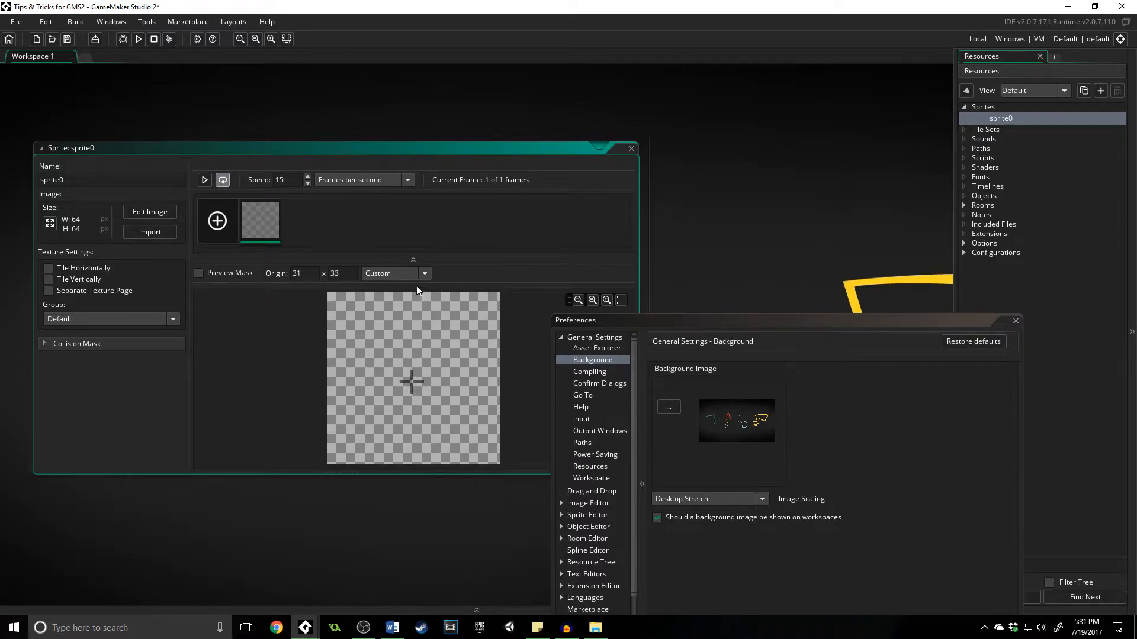
{"action": "left_click", "coordinate": [395, 273]}
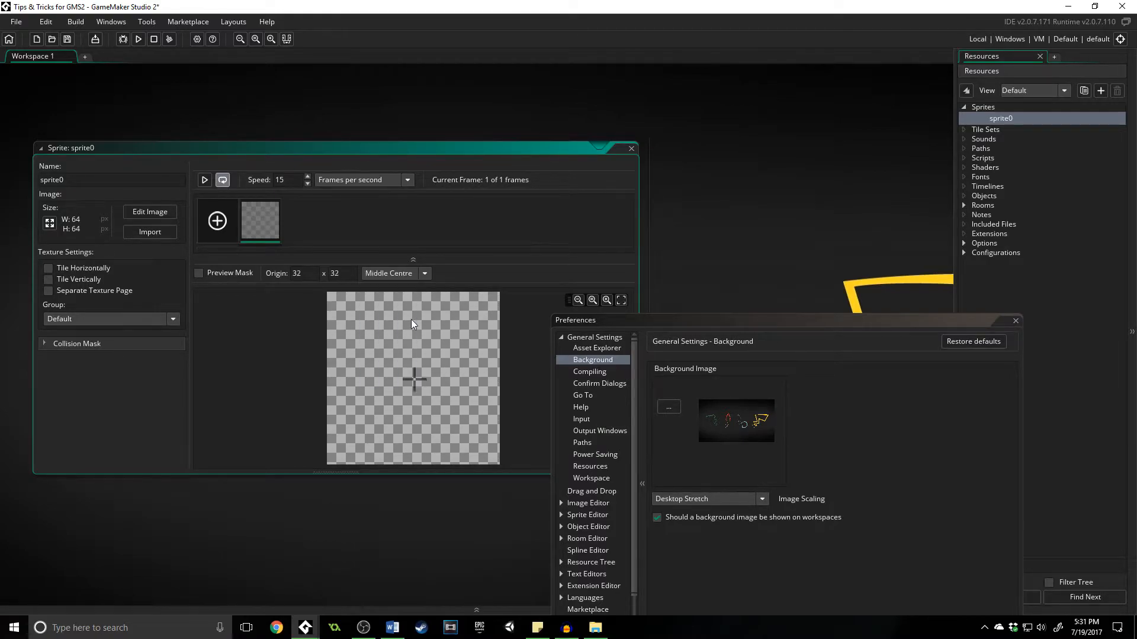
{"action": "mouse_move", "coordinate": [478, 319]}
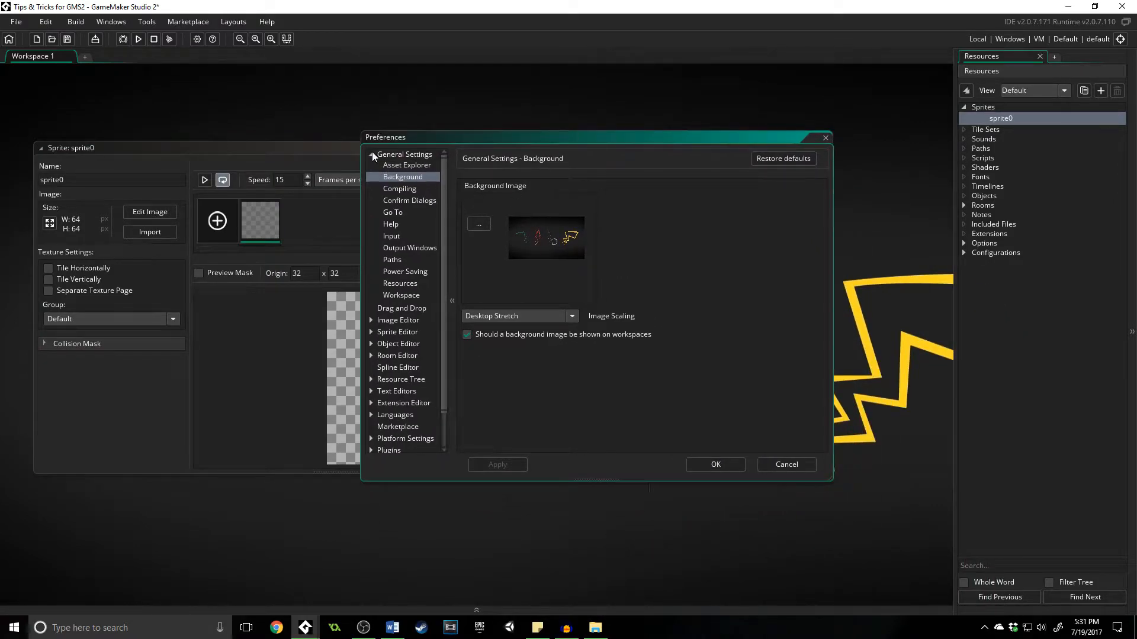
In Sprite Editor preferences, try Custom, then set the default sprite origin to Middle Centre
{"action": "left_click", "coordinate": [372, 154]}
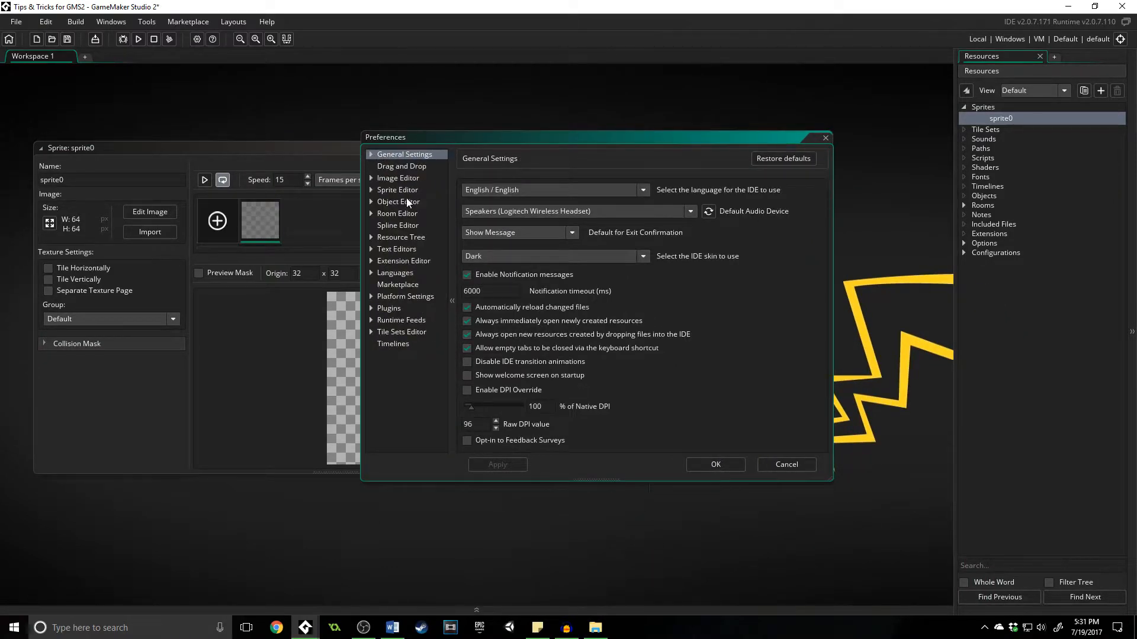
{"action": "left_click", "coordinate": [397, 189]}
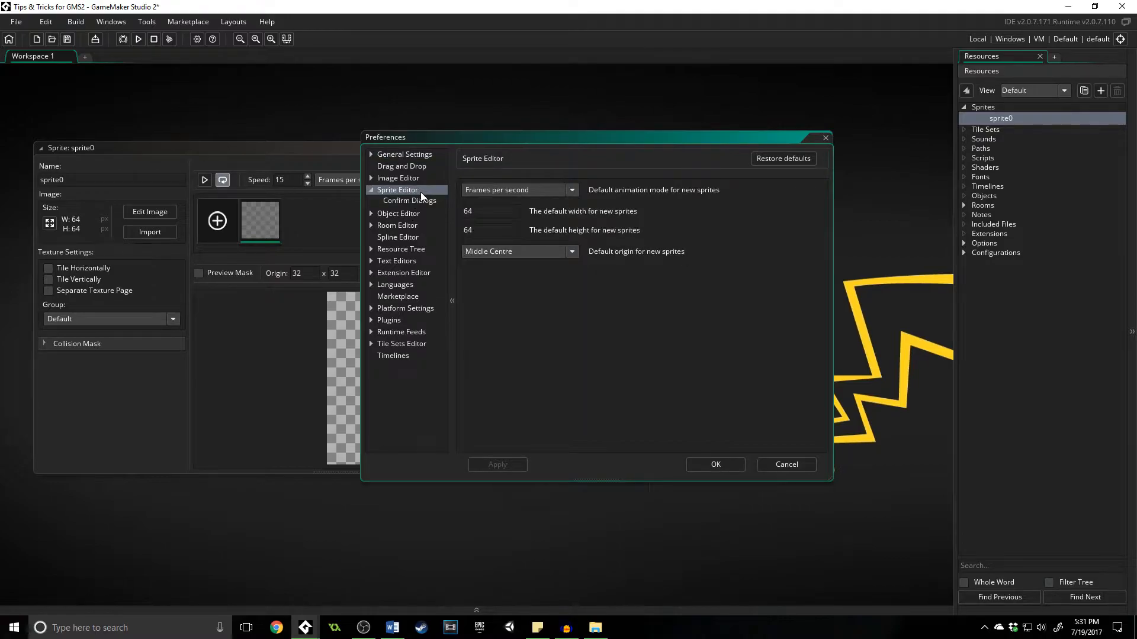
{"action": "mouse_move", "coordinate": [616, 258]}
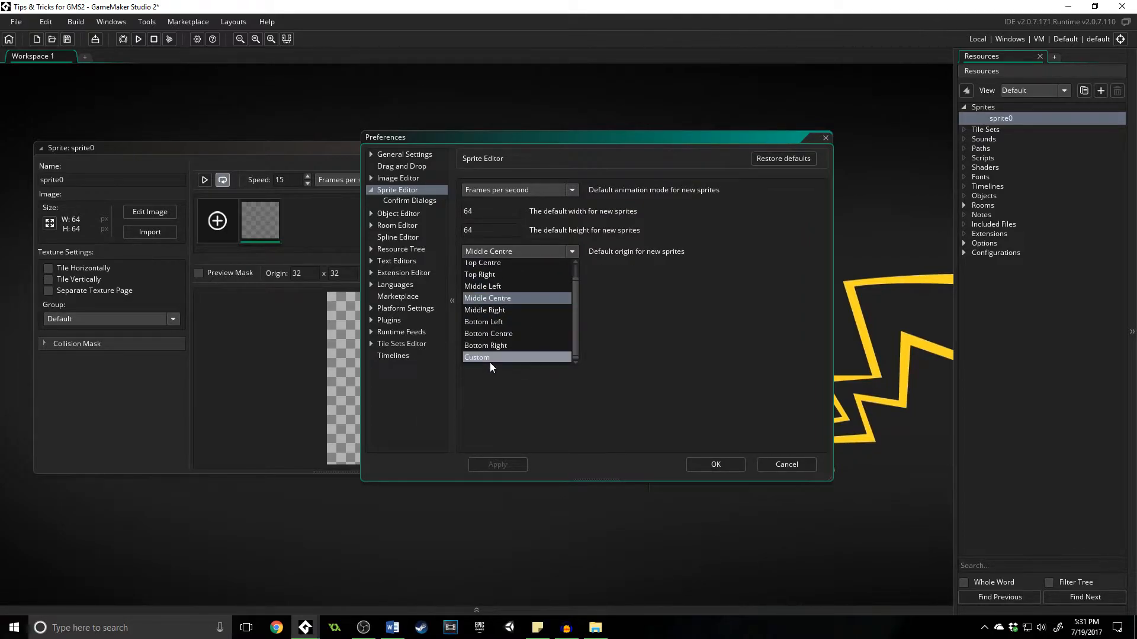
{"action": "left_click", "coordinate": [476, 356]}
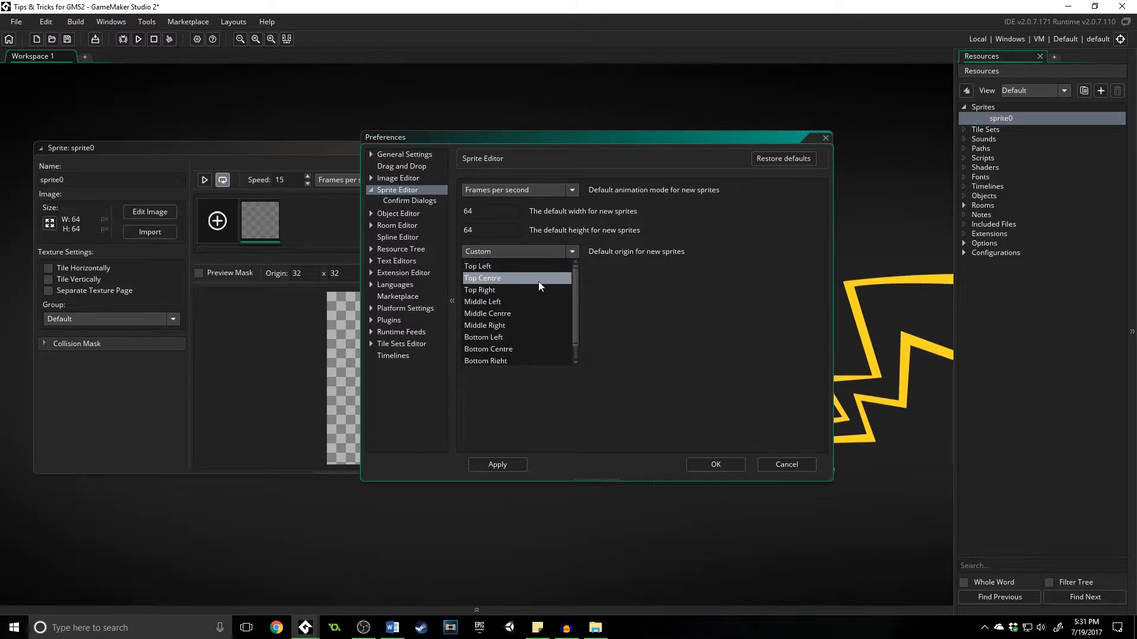
{"action": "left_click", "coordinate": [487, 313]}
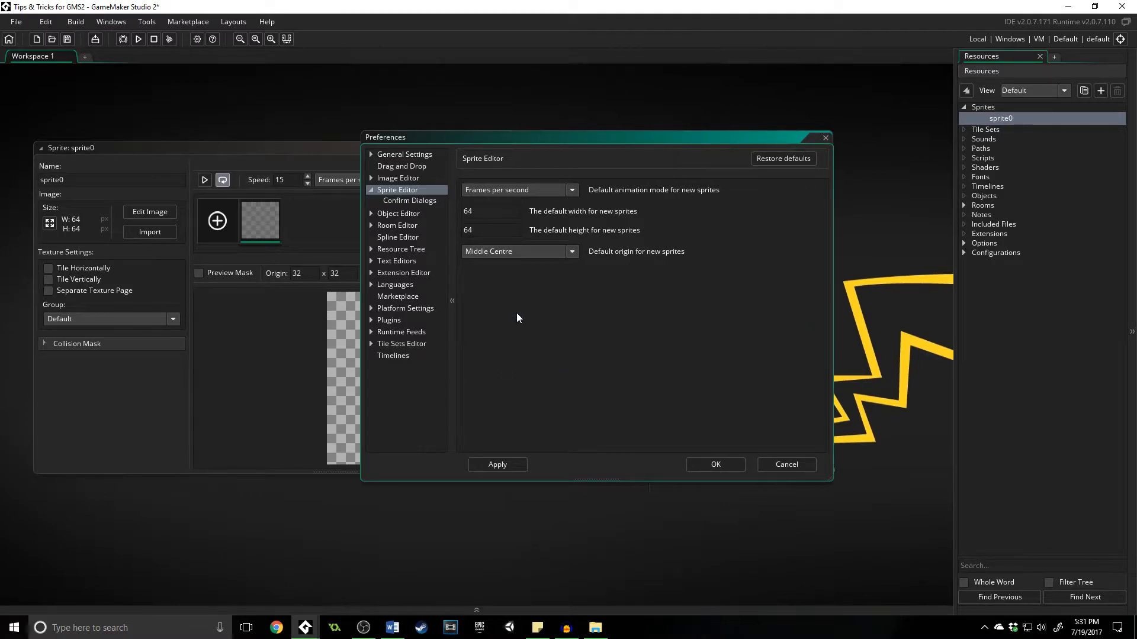
{"action": "mouse_move", "coordinate": [542, 327]}
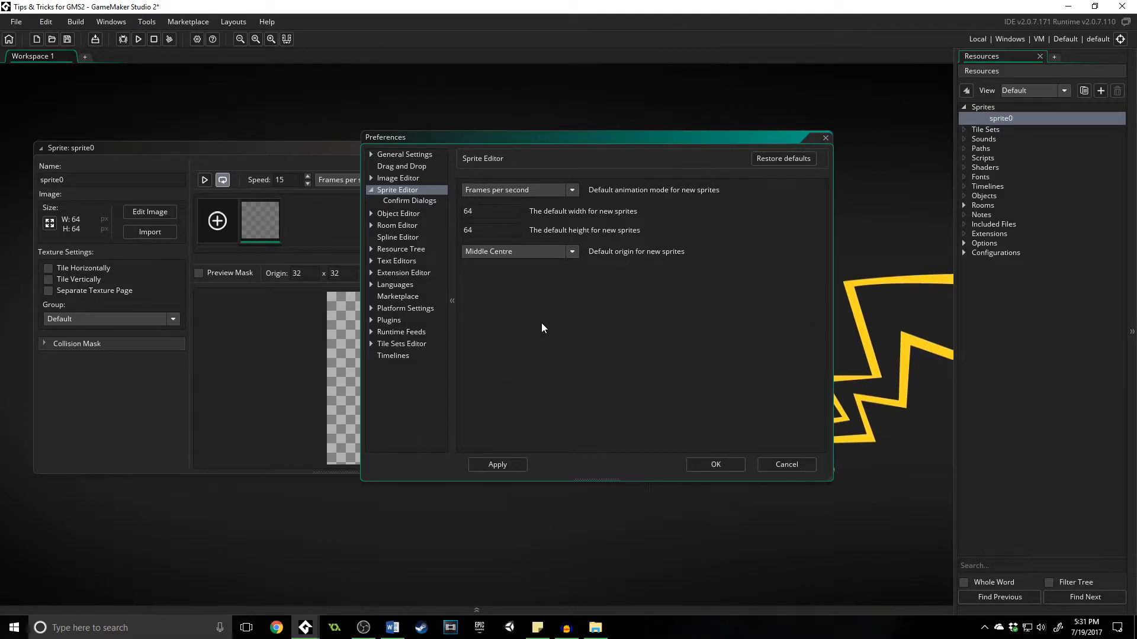
{"action": "mouse_move", "coordinate": [554, 336]}
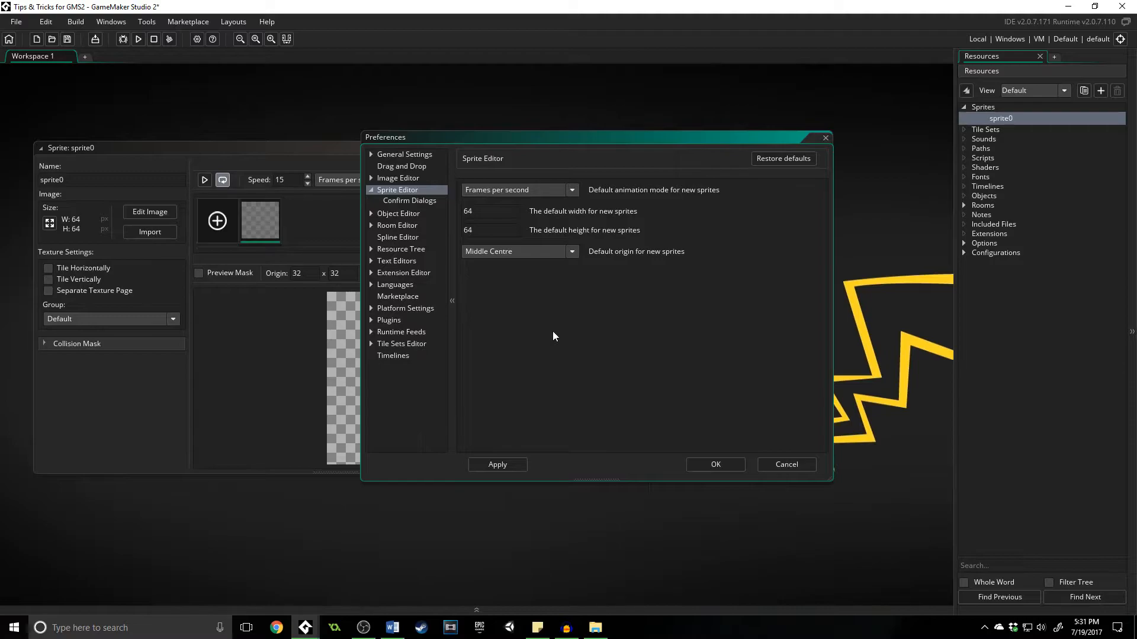
Review the Room Editor grid spacing settings (32 by 32) and confirm with OK
{"action": "left_click", "coordinate": [397, 226]}
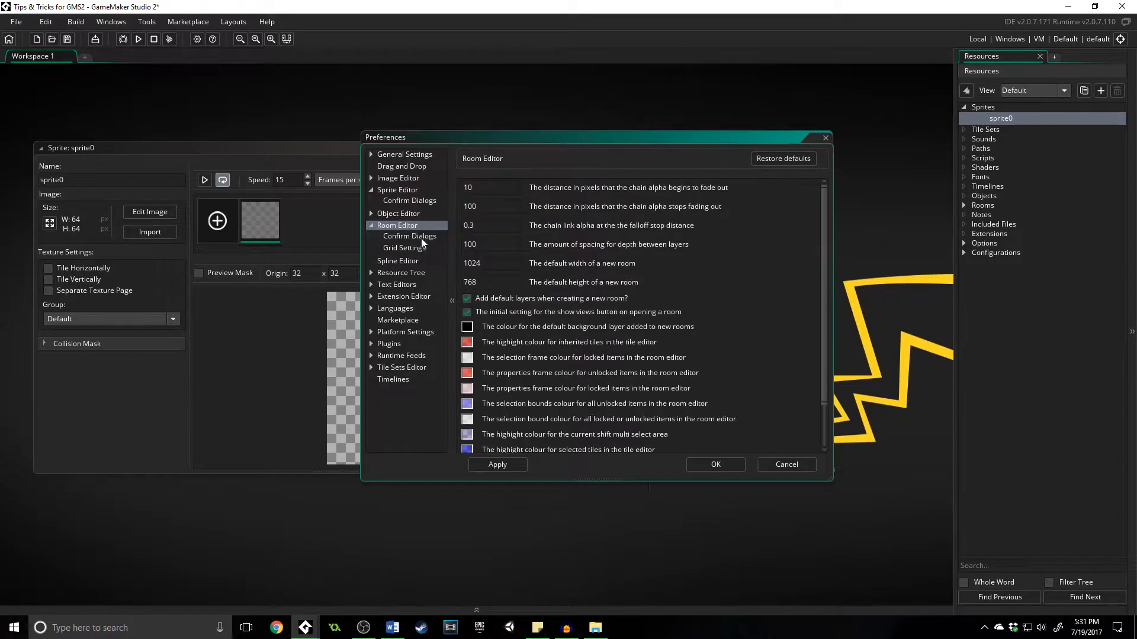
{"action": "left_click", "coordinate": [403, 248]}
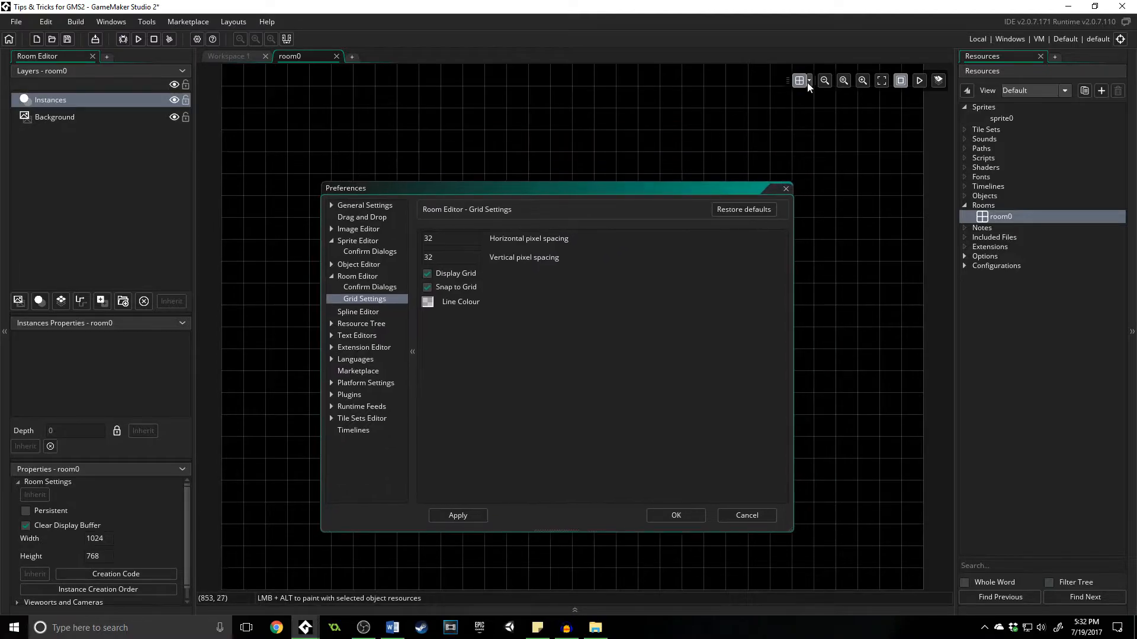
{"action": "left_click", "coordinate": [807, 80]}
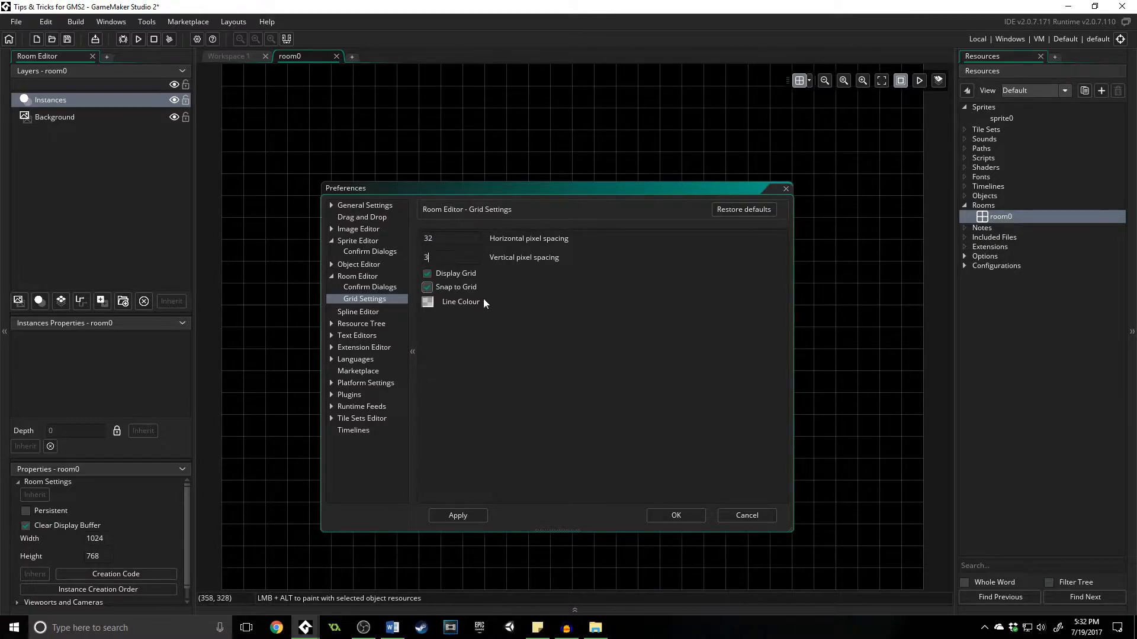
{"action": "type", "text": "2"}
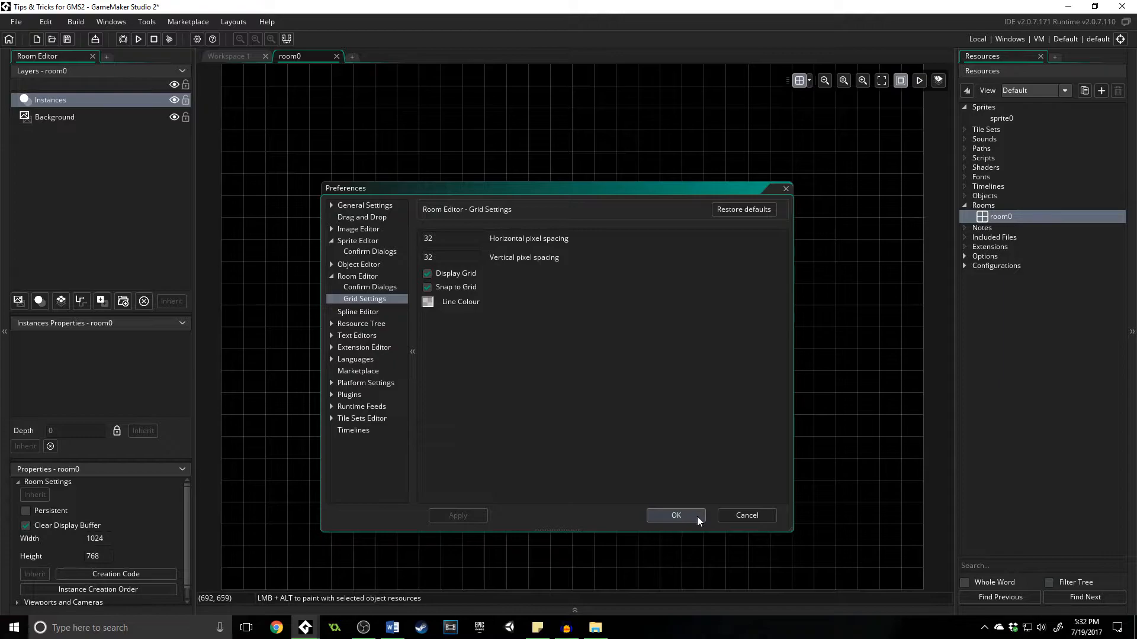
{"action": "left_click", "coordinate": [675, 516]}
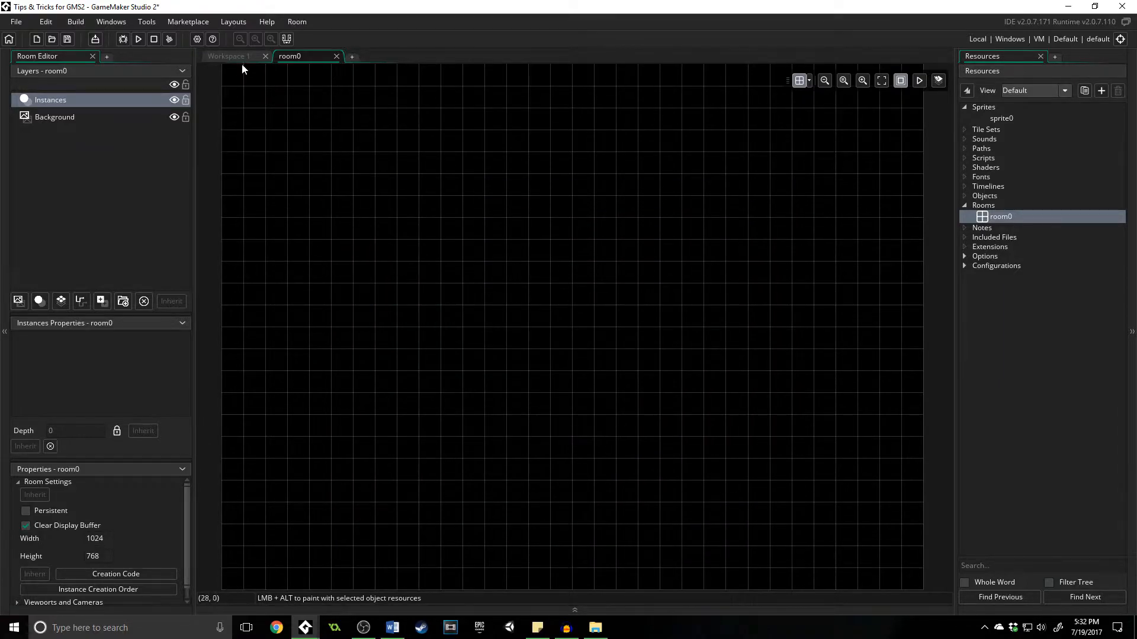
Open object0, add a Create event, and type hello and // below the description
{"action": "double_click", "coordinate": [1000, 119]}
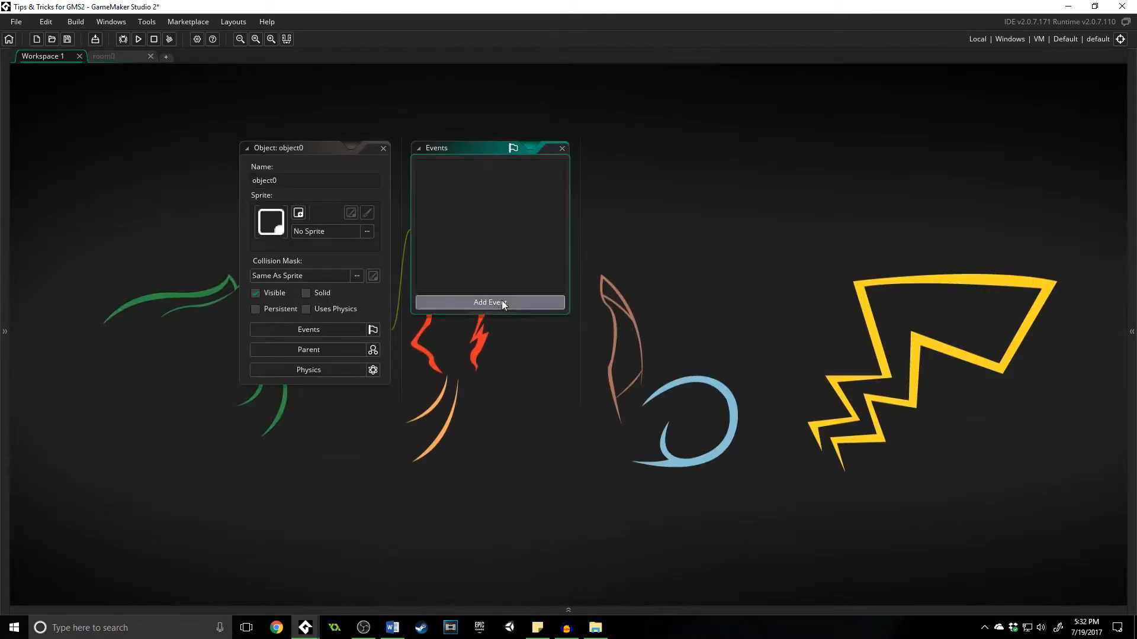
{"action": "left_click", "coordinate": [490, 302]}
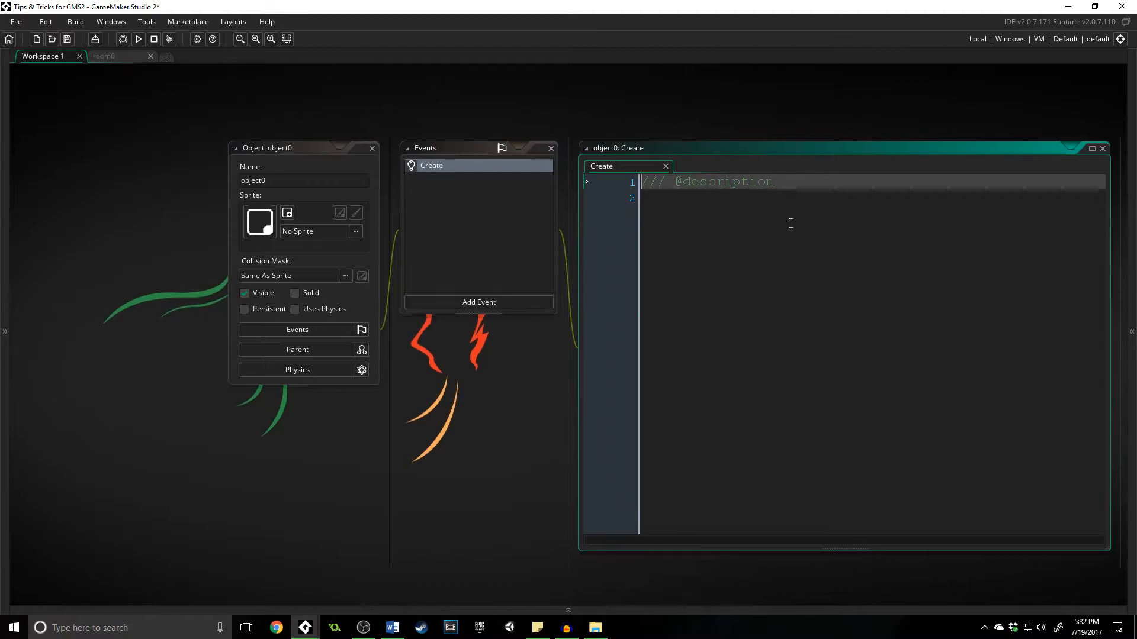
{"action": "key", "text": "enter"}
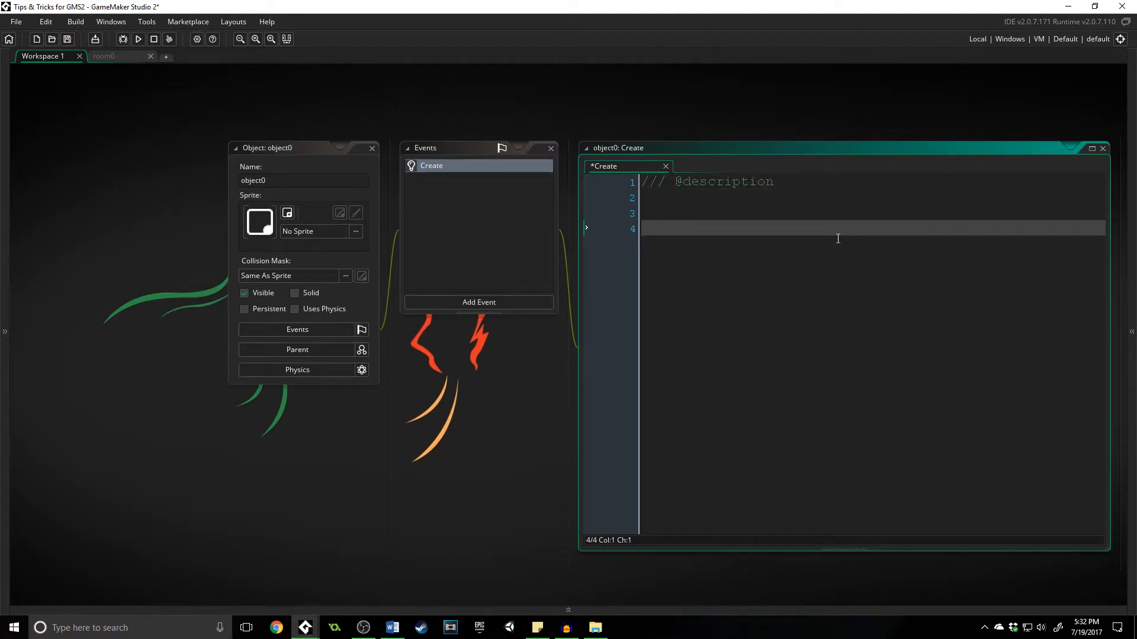
{"action": "type", "text": "hello"}
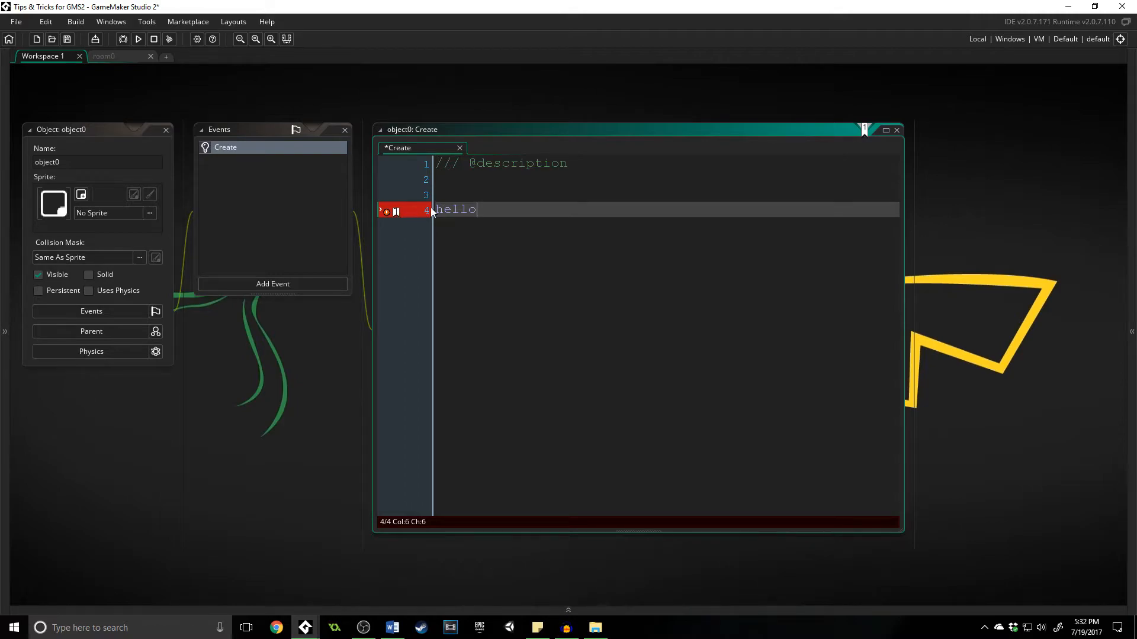
{"action": "type", "text": "//"}
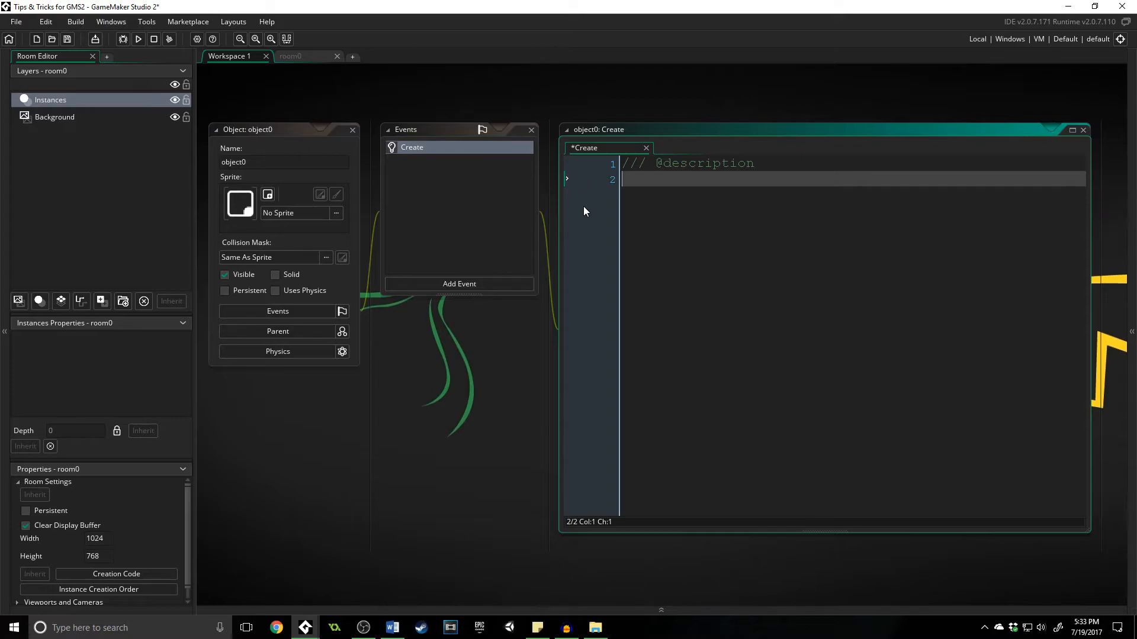
Type Hello in the code, then run a project-wide Find All for hello
{"action": "type", "text": "Hello"}
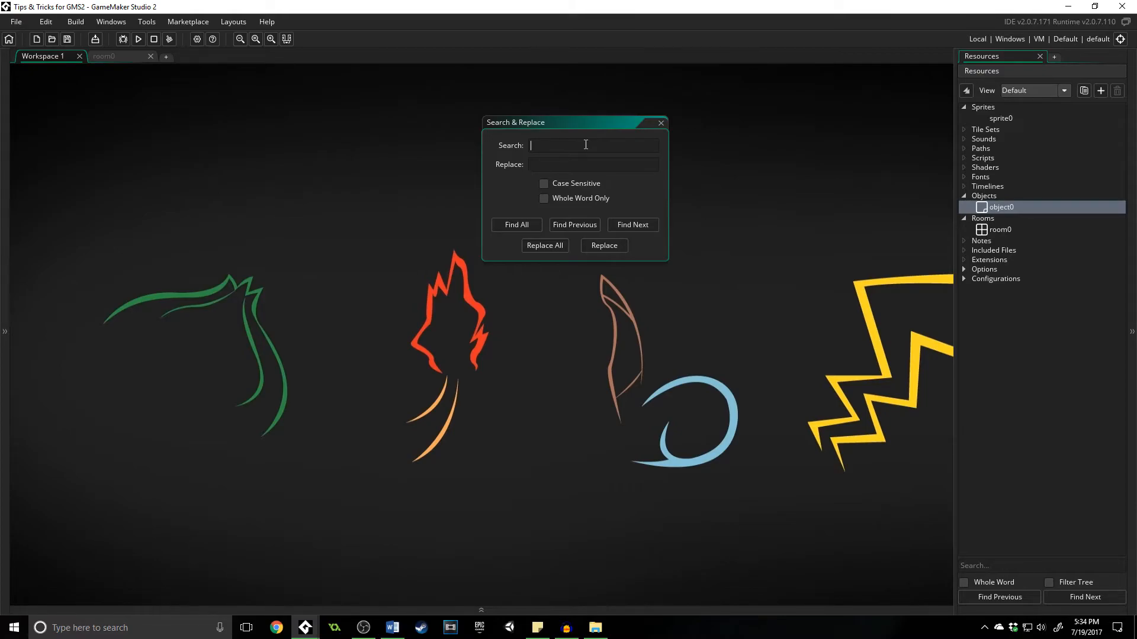
{"action": "type", "text": "hello"}
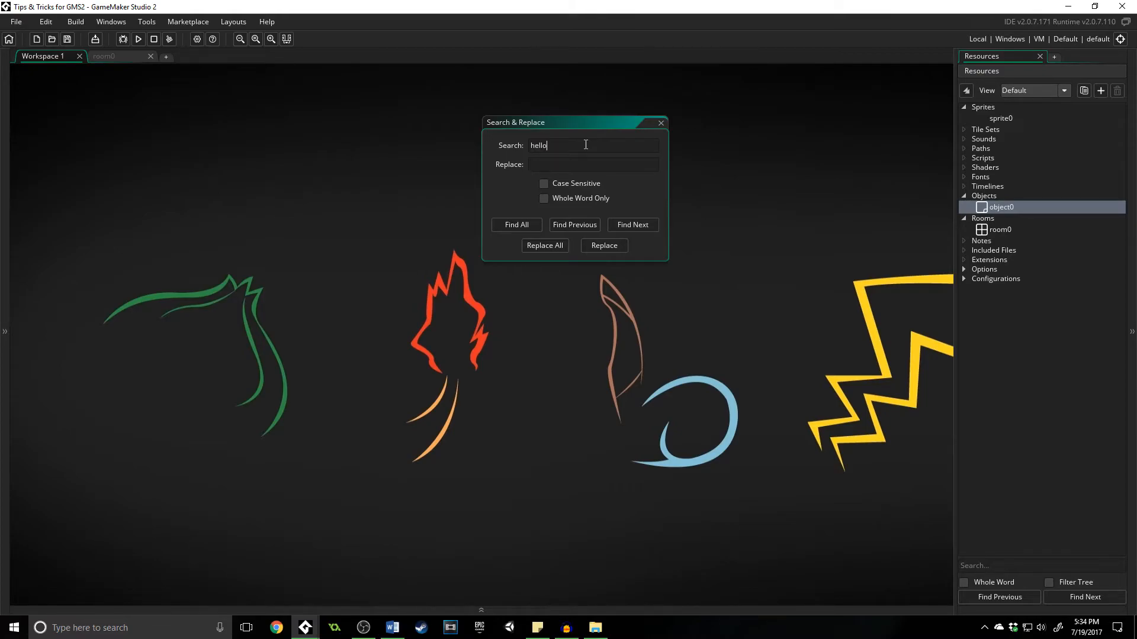
{"action": "left_click", "coordinate": [516, 225]}
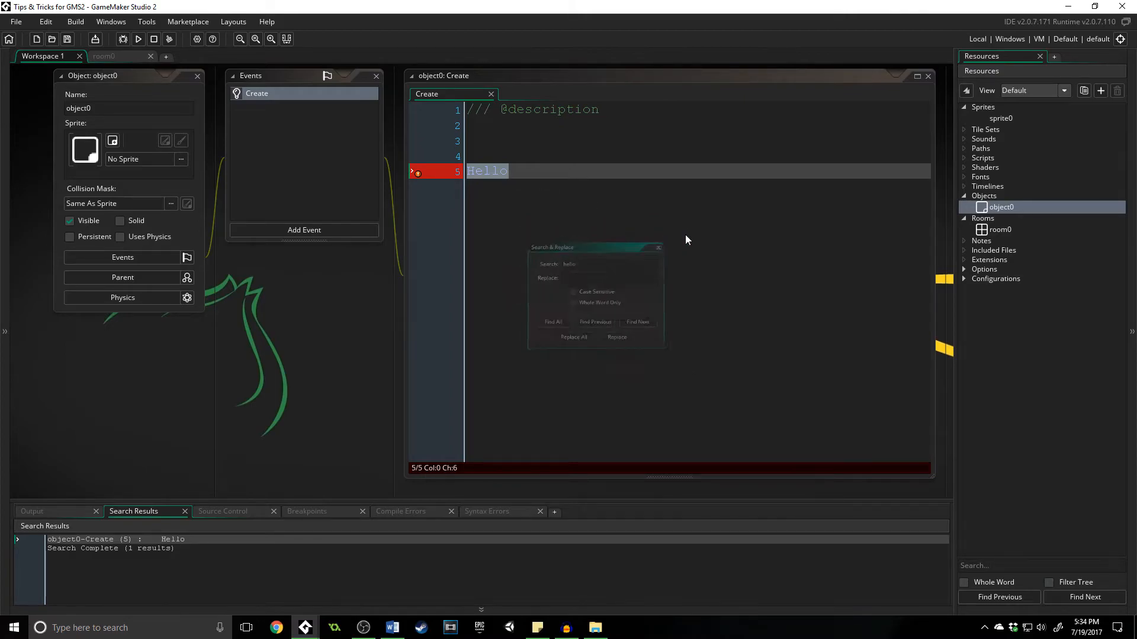
Type f on new lines below Hello
{"action": "left_click", "coordinate": [657, 247]}
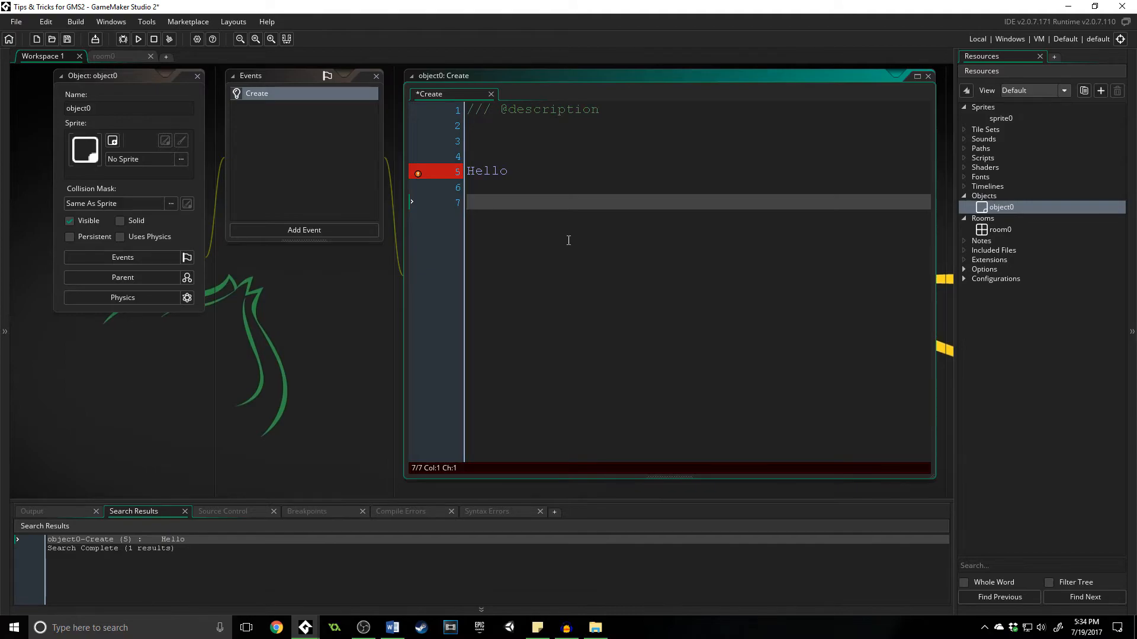
{"action": "type", "text": "f"}
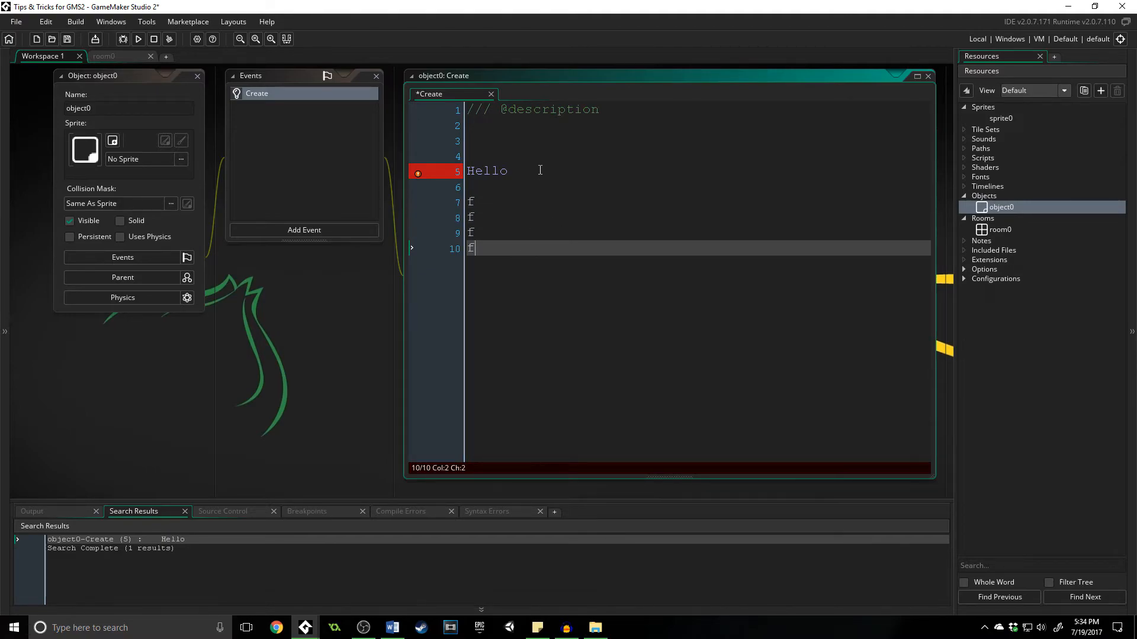
{"action": "right_click", "coordinate": [485, 170]}
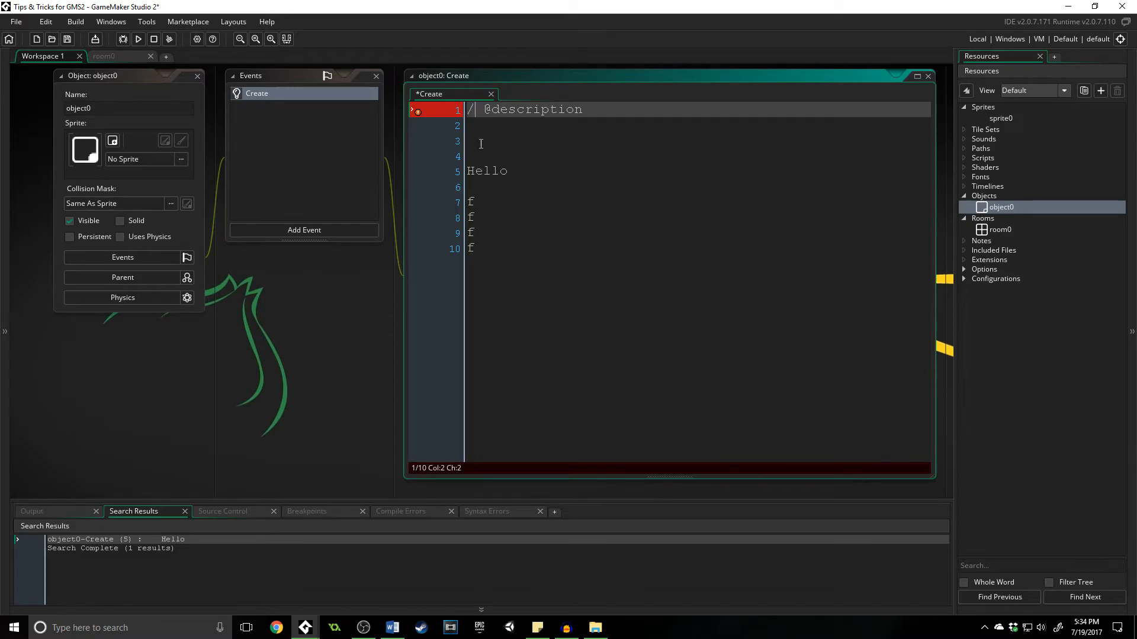
Select the four f lines and bring up their comment options
{"action": "type", "text": "//"}
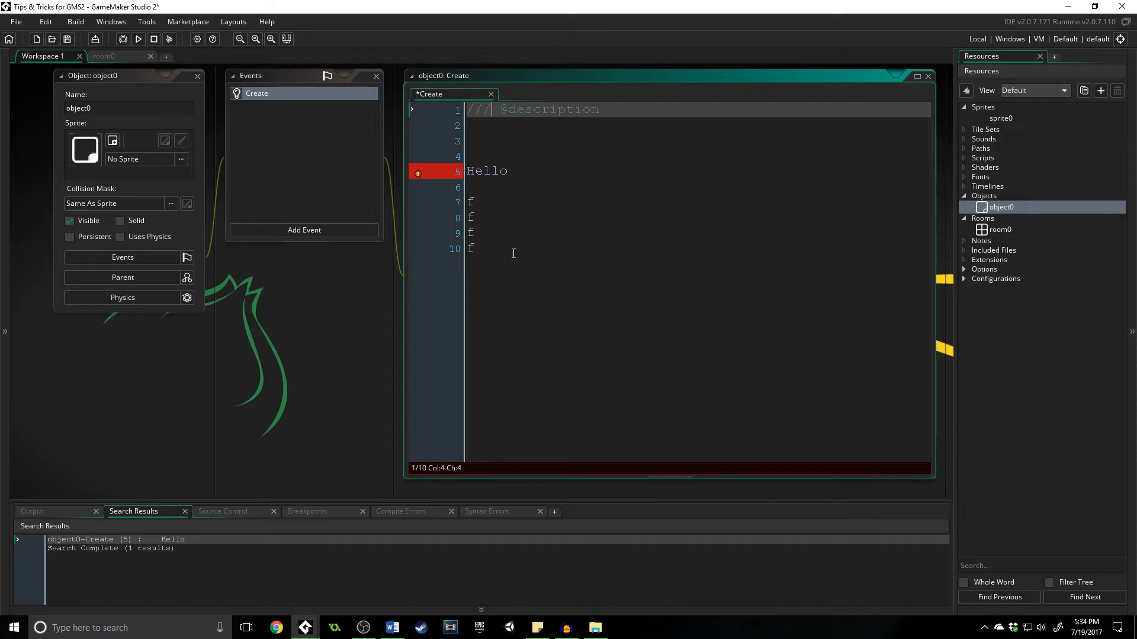
{"action": "left_click", "coordinate": [479, 201]}
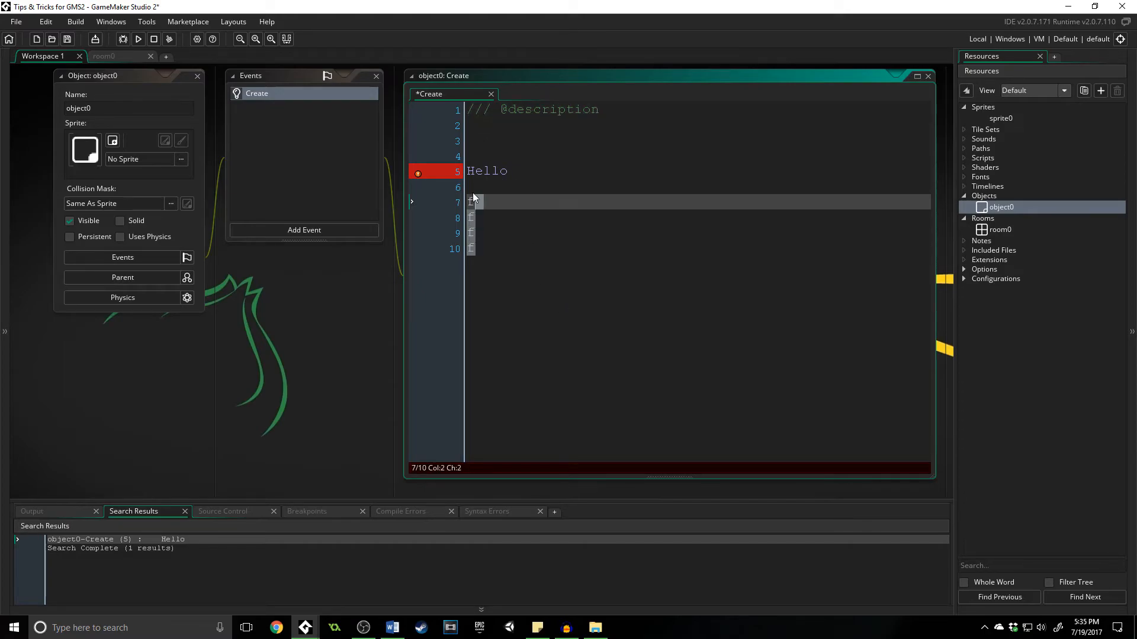
{"action": "right_click", "coordinate": [475, 171]}
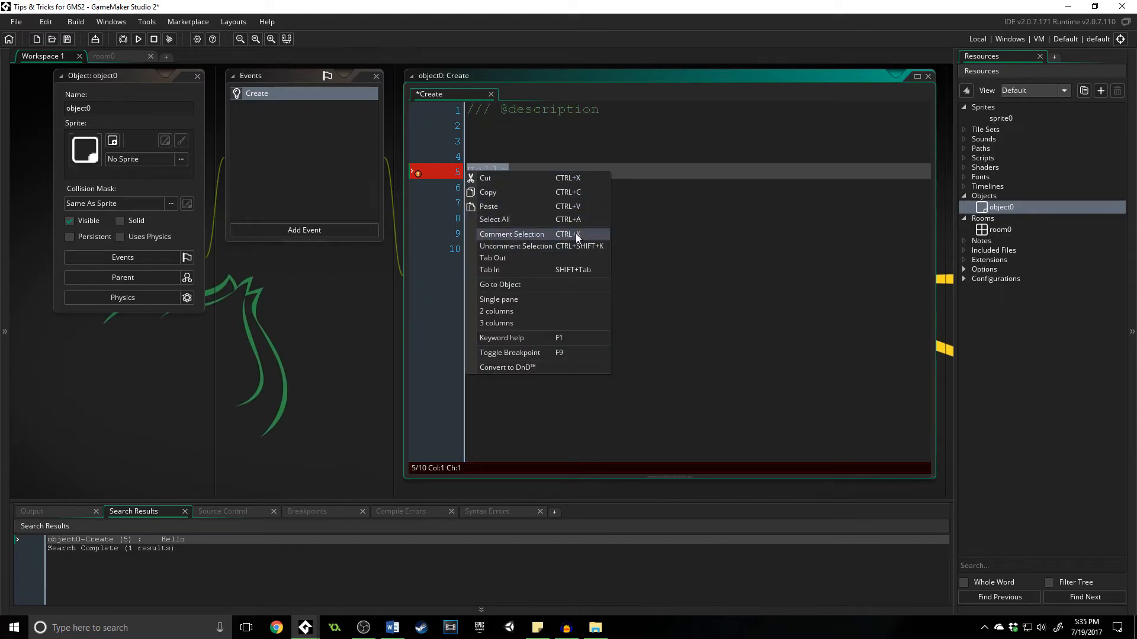
{"action": "mouse_move", "coordinate": [685, 245]}
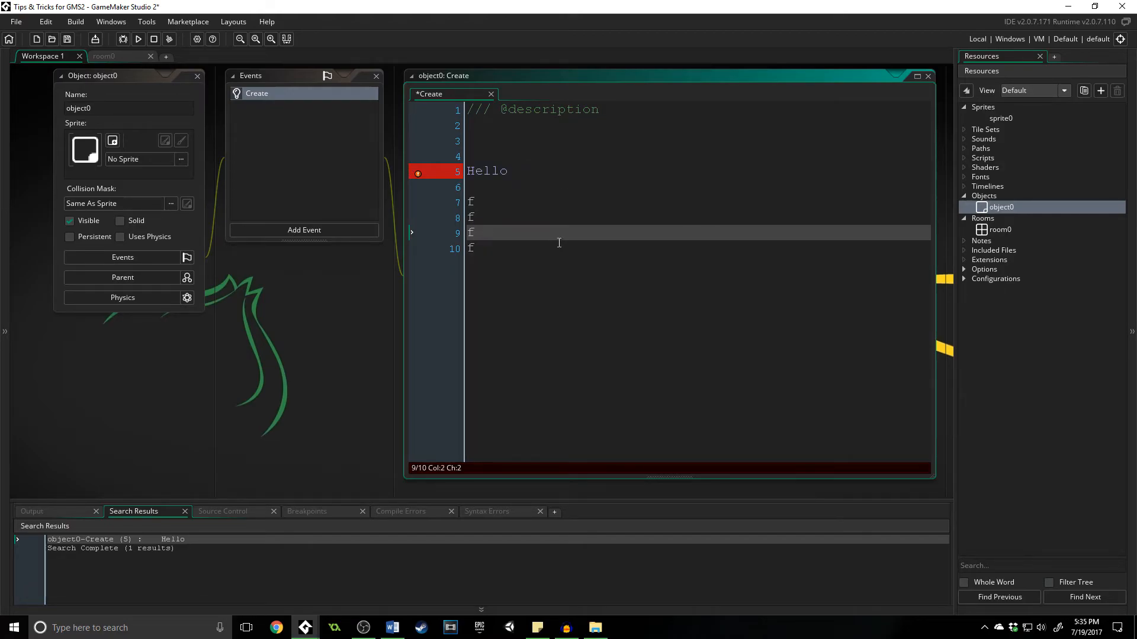
Add object0's Step event and switch the code editor to a 2-column layout
{"action": "left_click", "coordinate": [304, 230]}
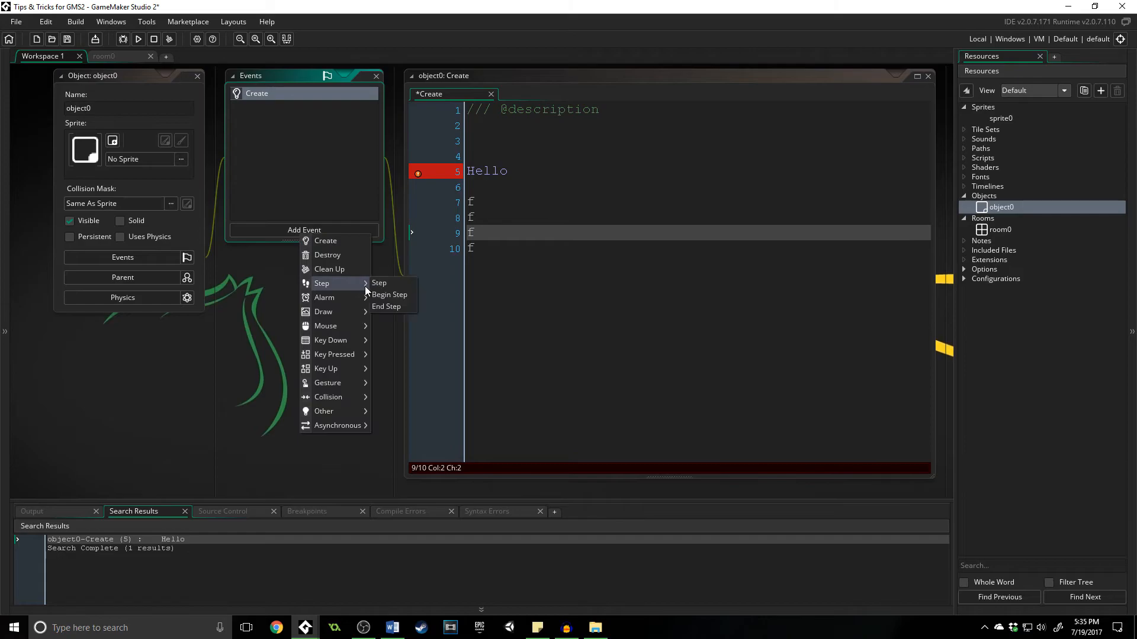
{"action": "left_click", "coordinate": [378, 283]}
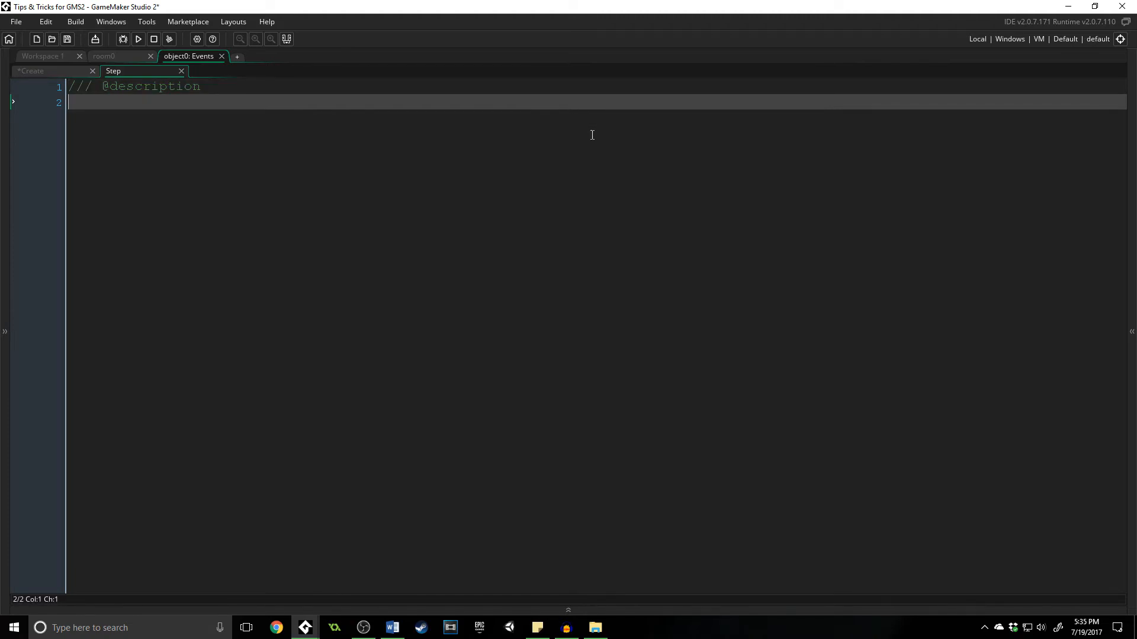
{"action": "right_click", "coordinate": [591, 135]}
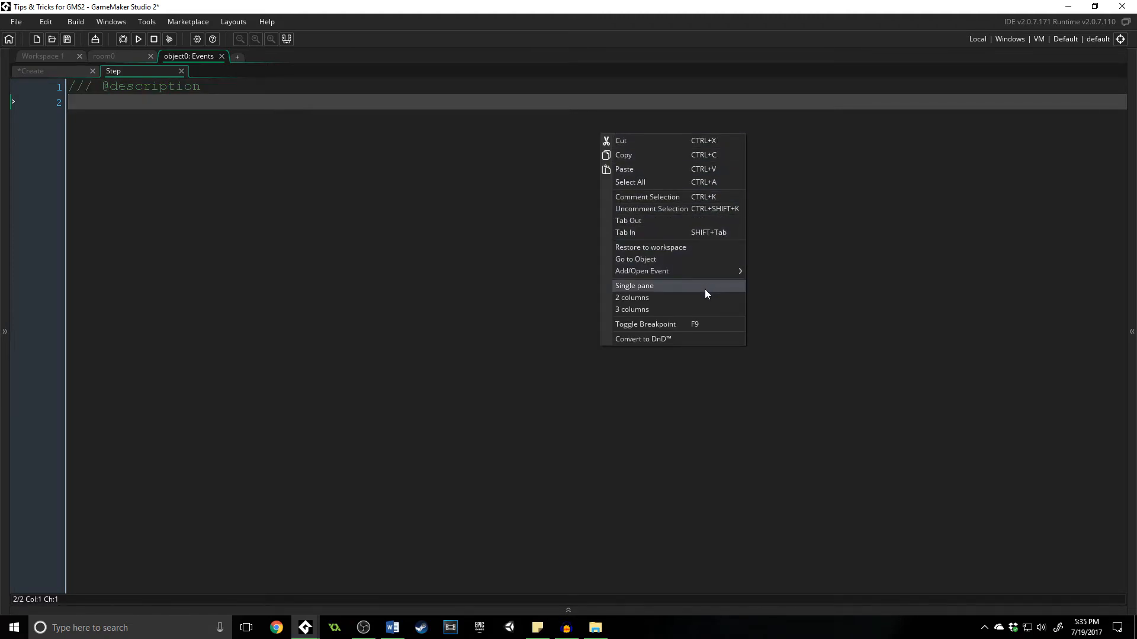
{"action": "mouse_move", "coordinate": [678, 298]}
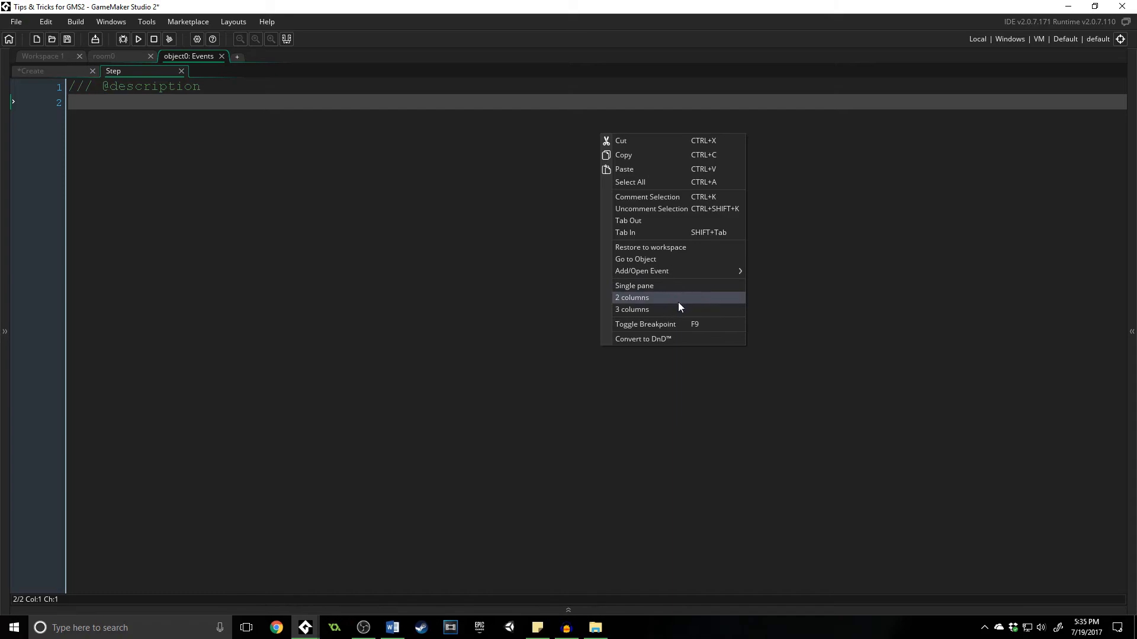
{"action": "left_click", "coordinate": [630, 298]}
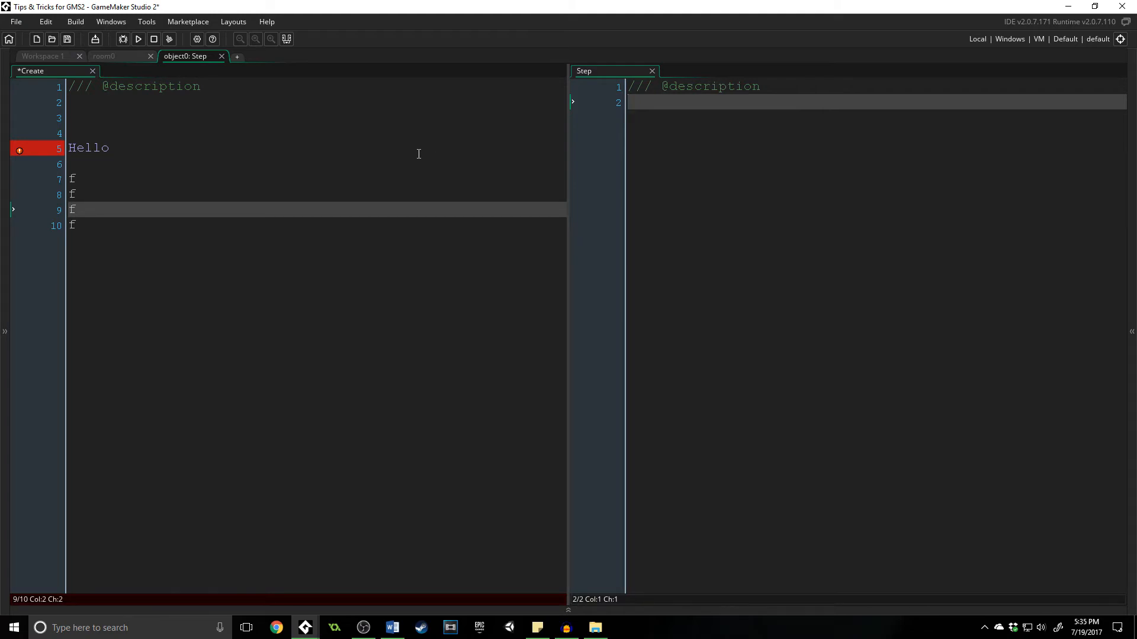
{"action": "mouse_move", "coordinate": [346, 203]}
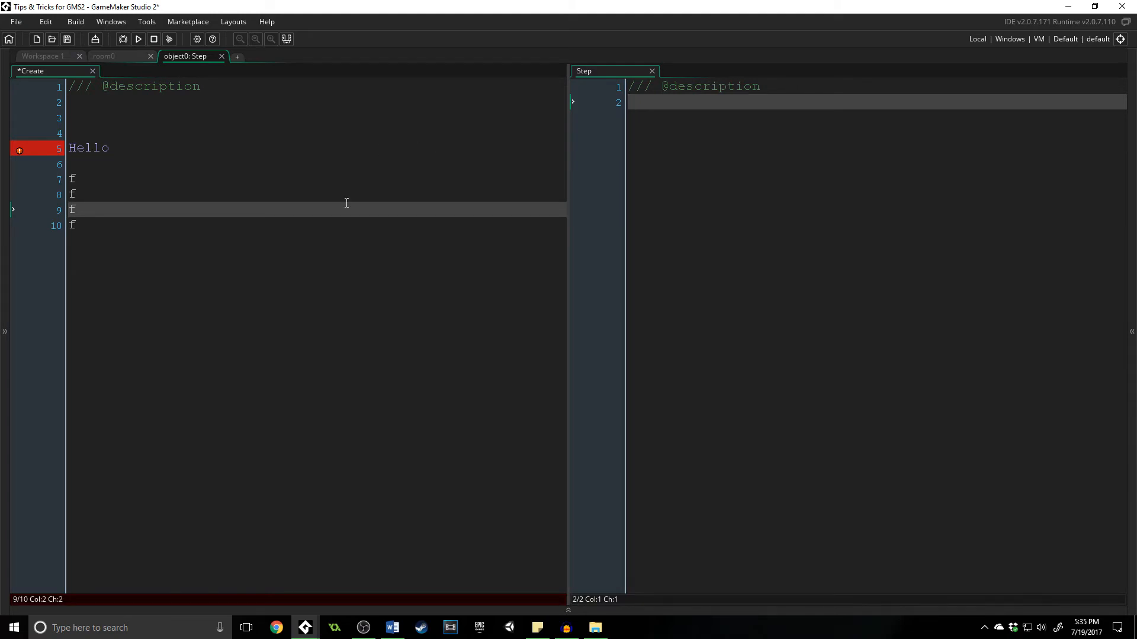
{"action": "mouse_move", "coordinate": [448, 251]}
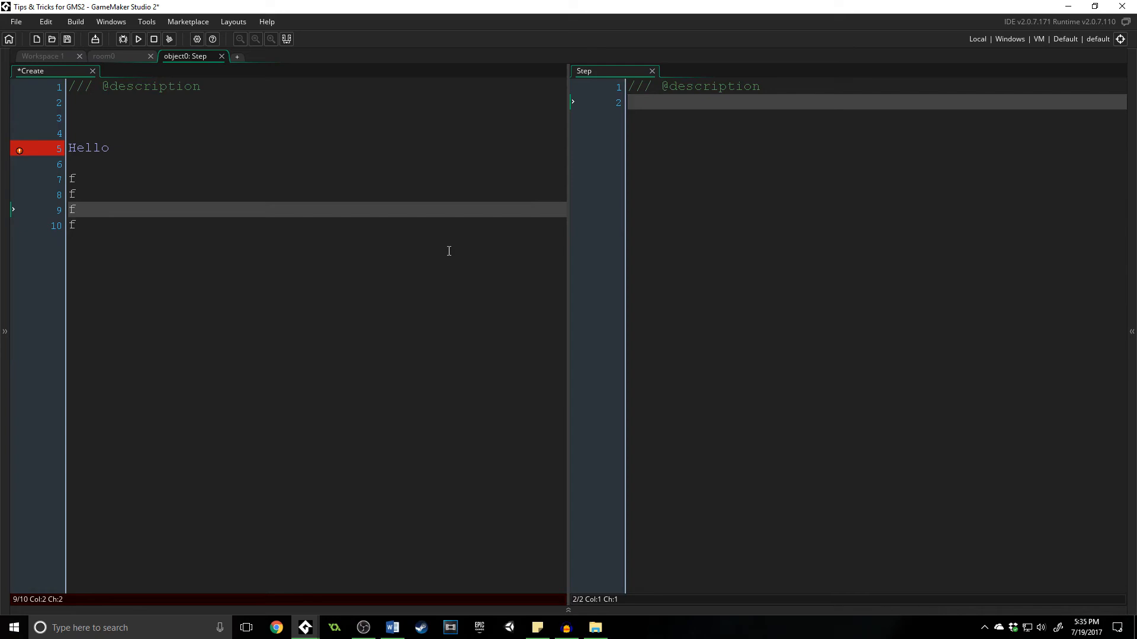
{"action": "mouse_move", "coordinate": [363, 618]}
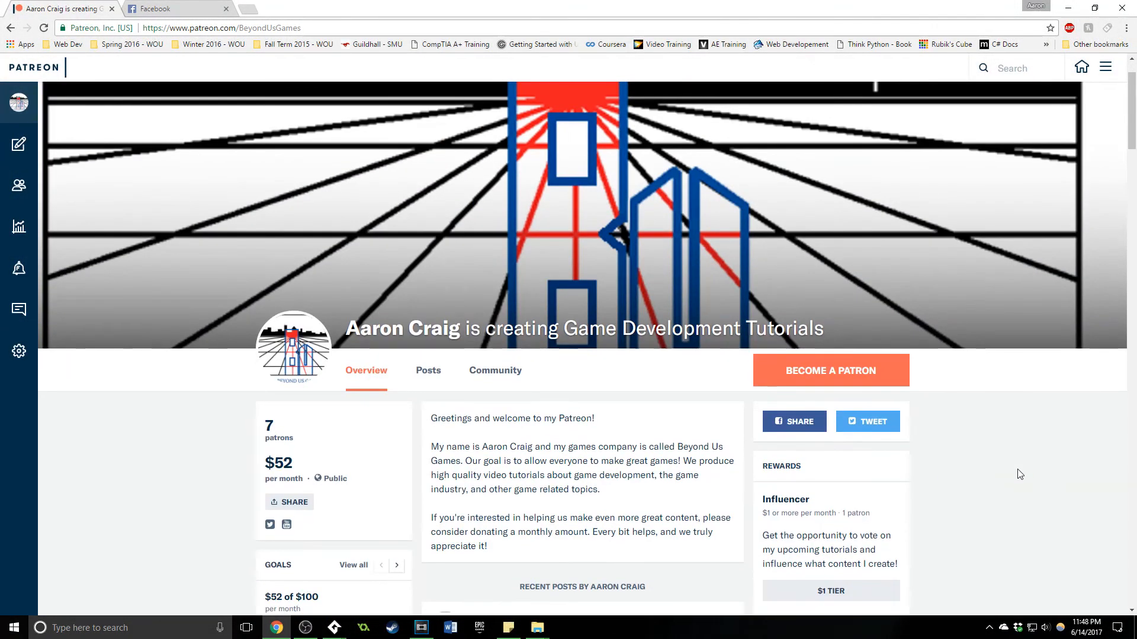
Scroll the Beyond Us Games Patreon page down to its goals, posts and reward tiers
{"action": "scroll", "scroll_direction": "down", "scroll_amount": 3}
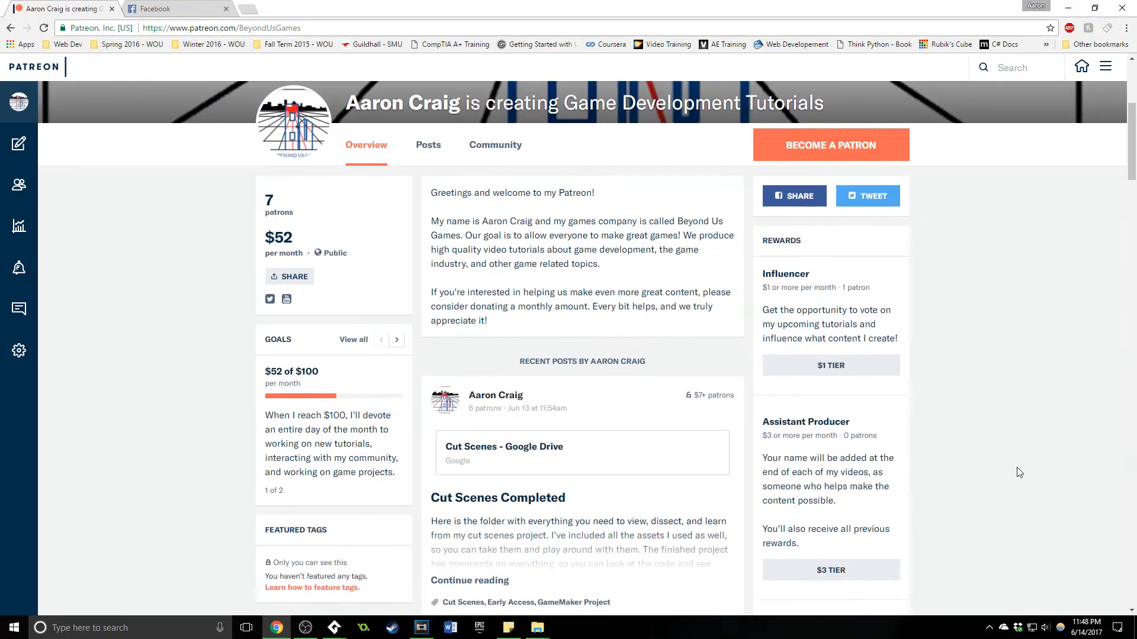